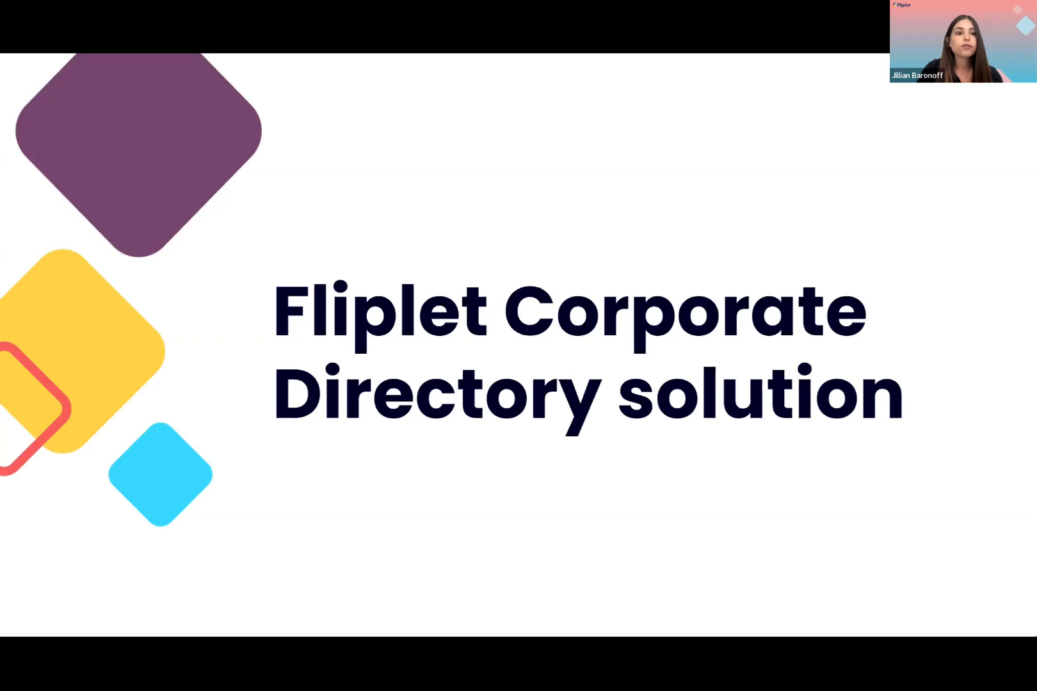
Advance the slideshow to the 'Computer and tablet too' slide
key(Right)
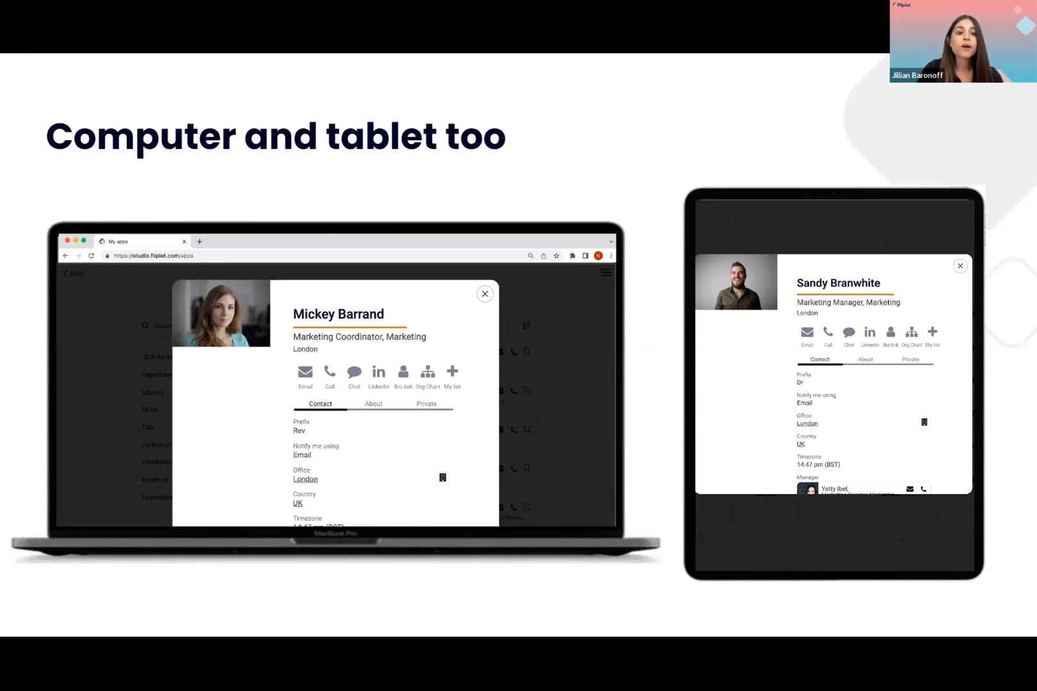
Advance to the Foundation data slide on attorney and staff records
key(Right)
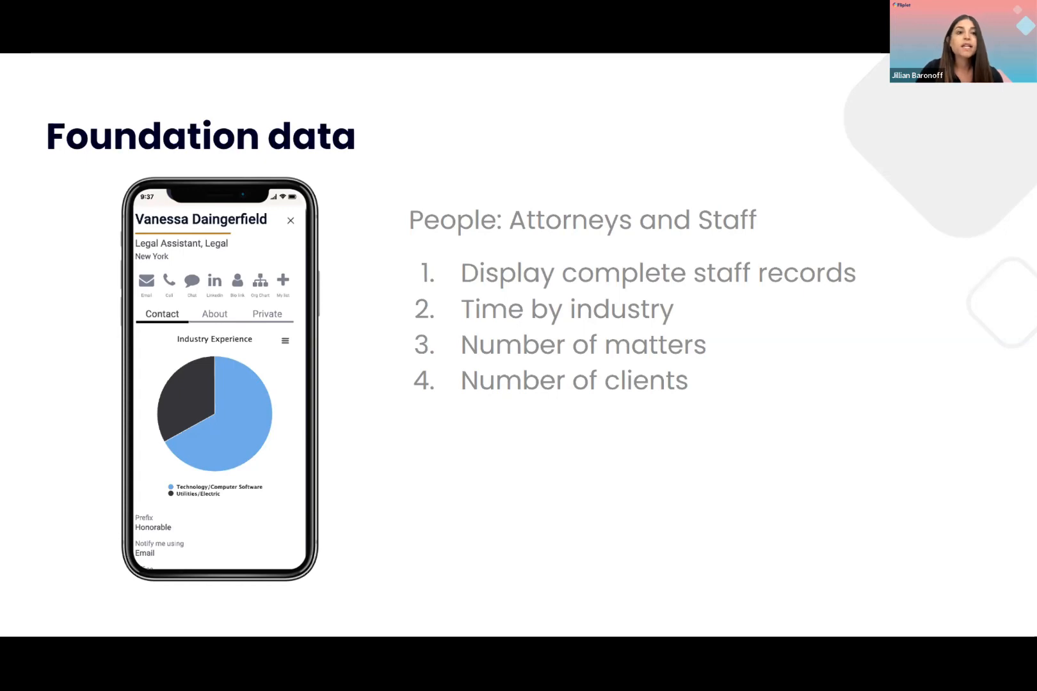
Advance to the Matters slide and then move past it
key(Right)
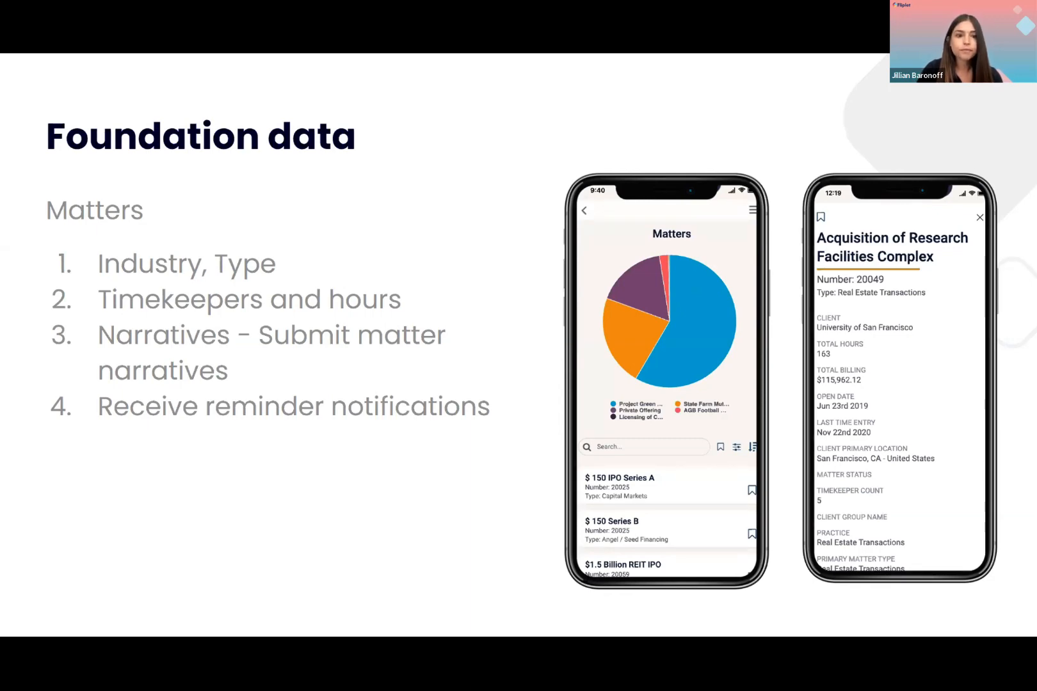
key(right)
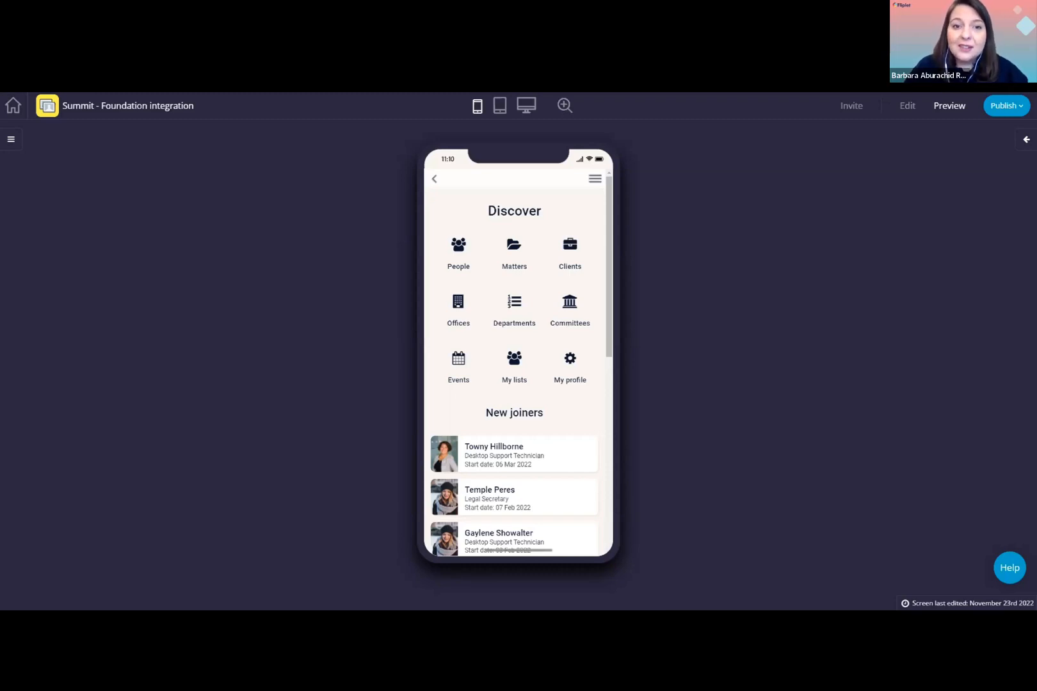
mouse_move(288, 325)
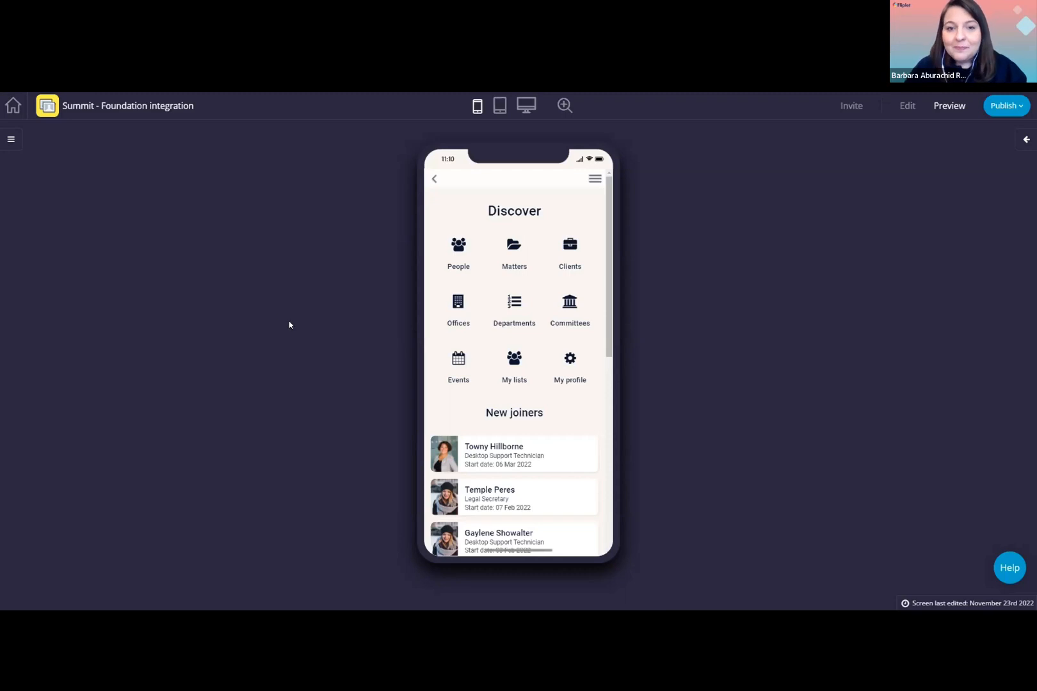
mouse_move(695, 351)
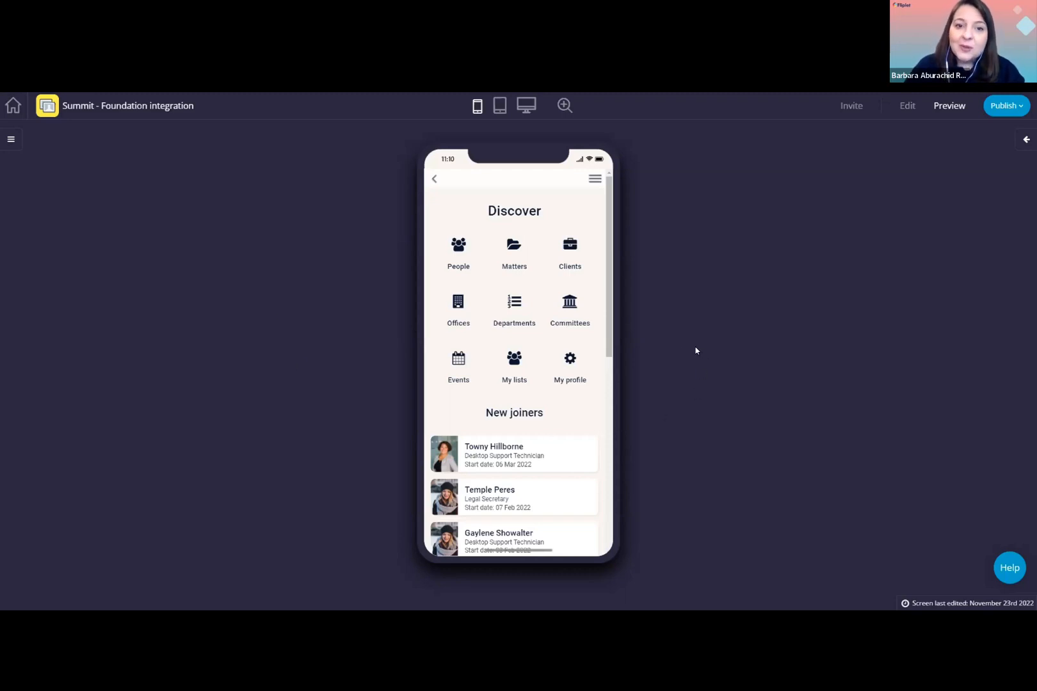
mouse_move(468, 282)
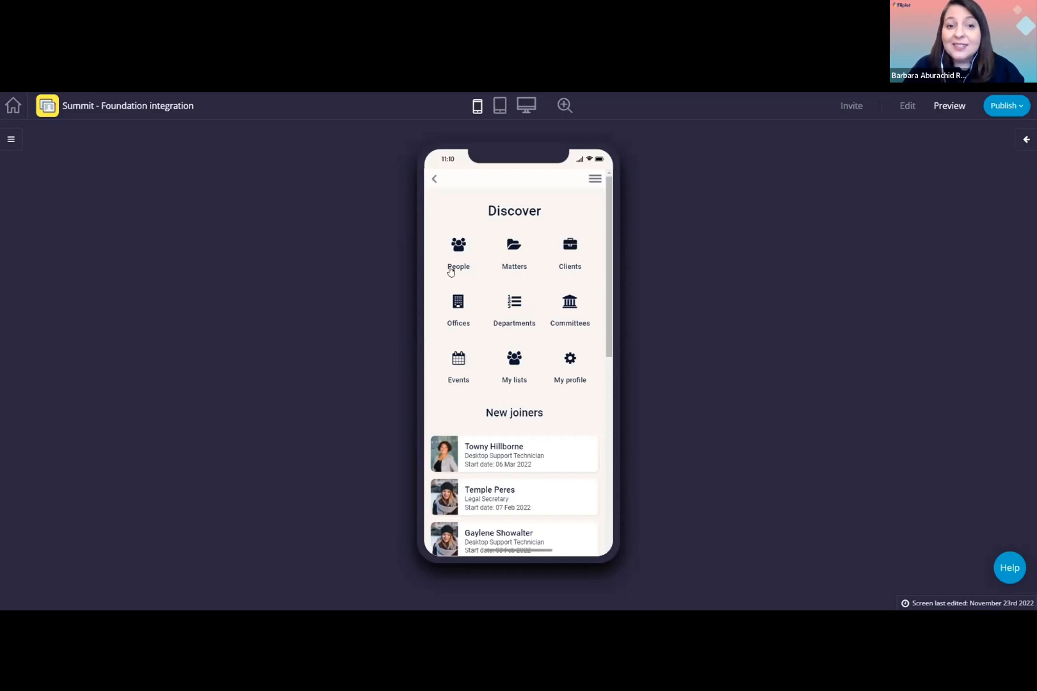
mouse_move(455, 339)
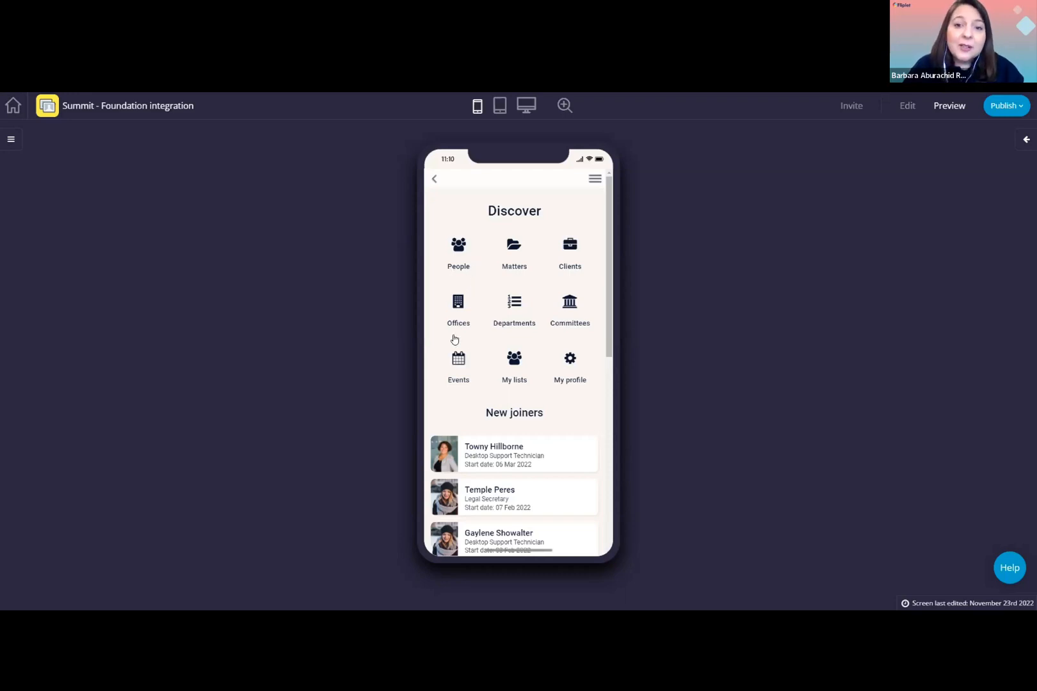
mouse_move(557, 345)
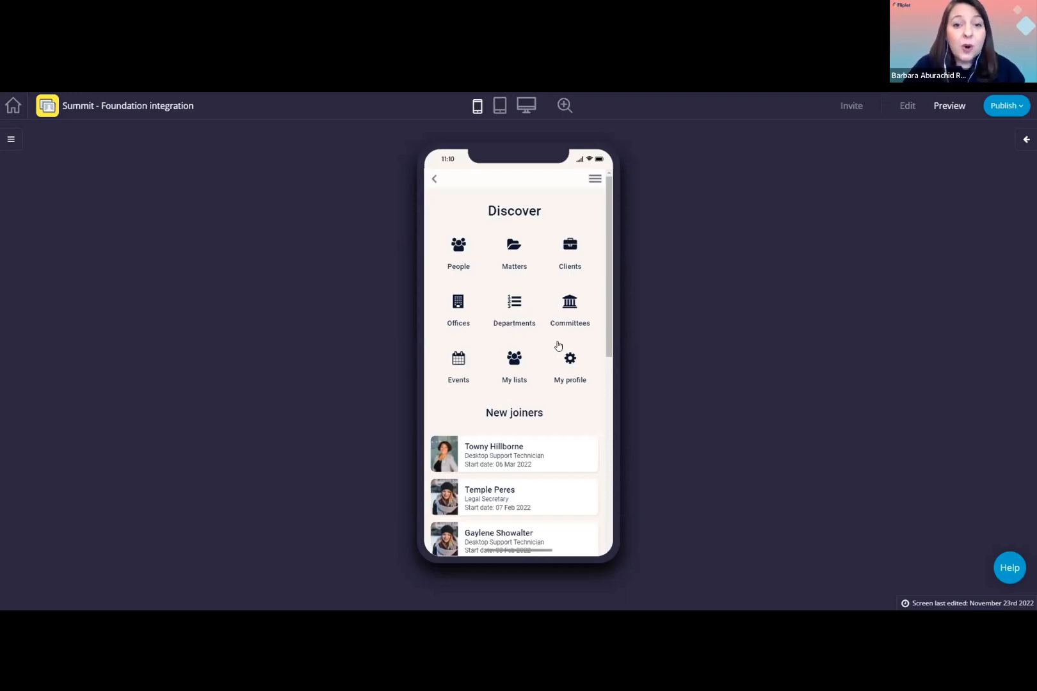
mouse_move(515, 368)
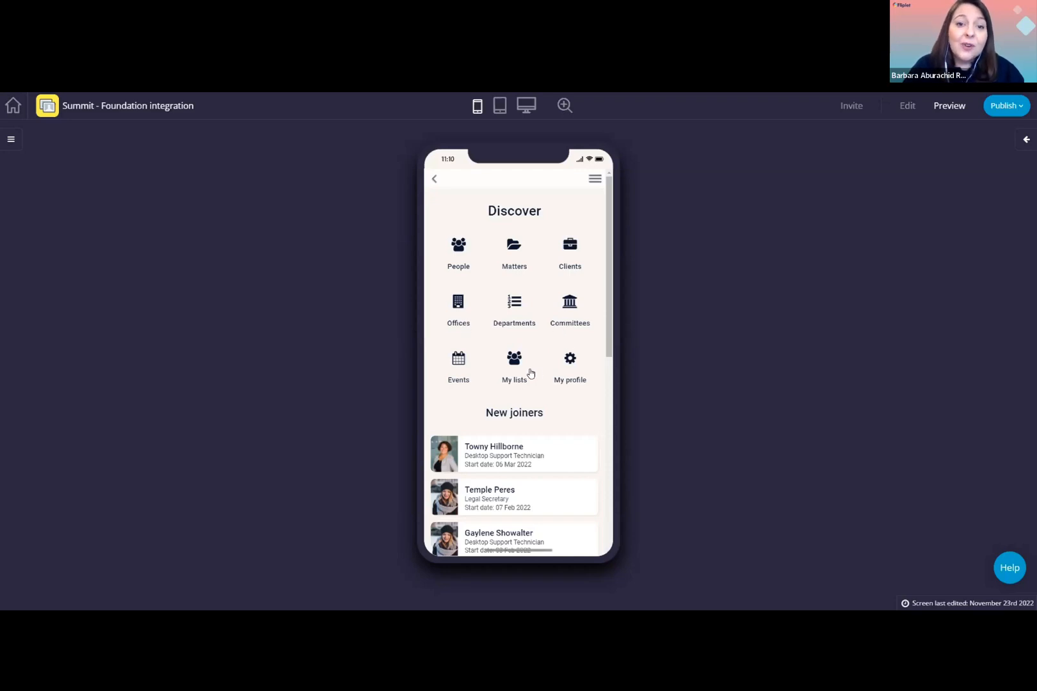
mouse_move(522, 327)
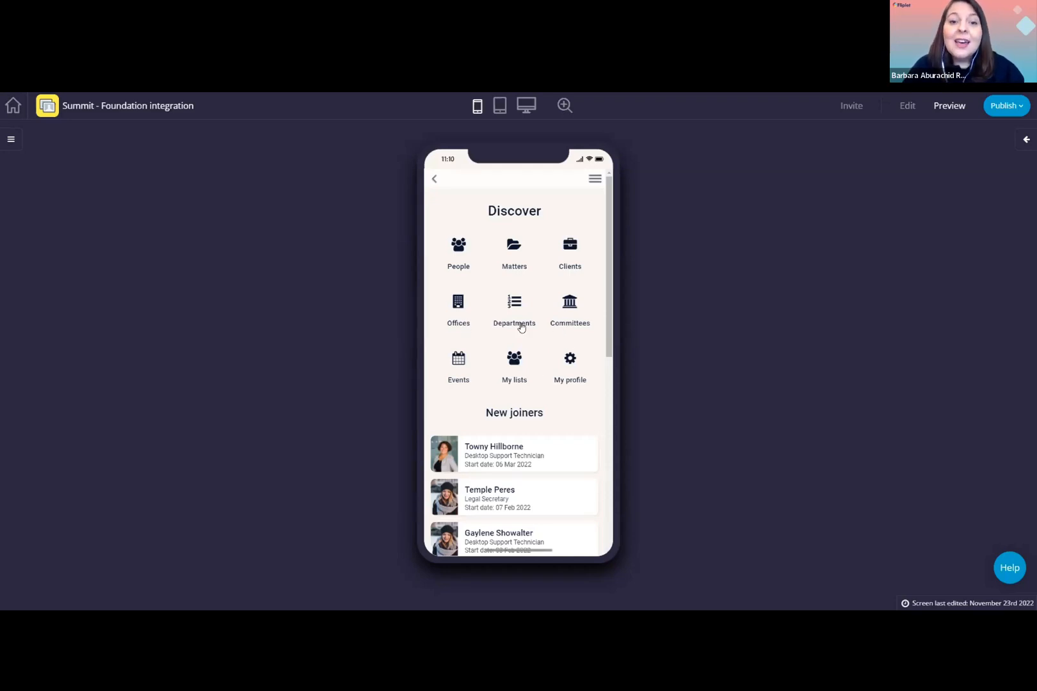
mouse_move(631, 274)
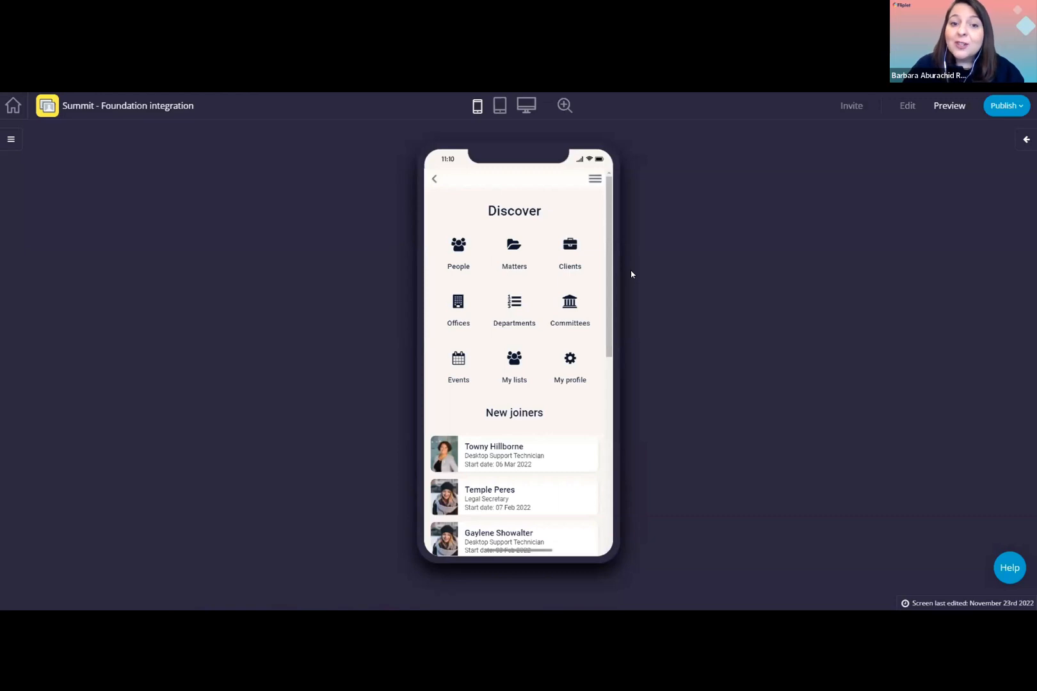
mouse_move(546, 294)
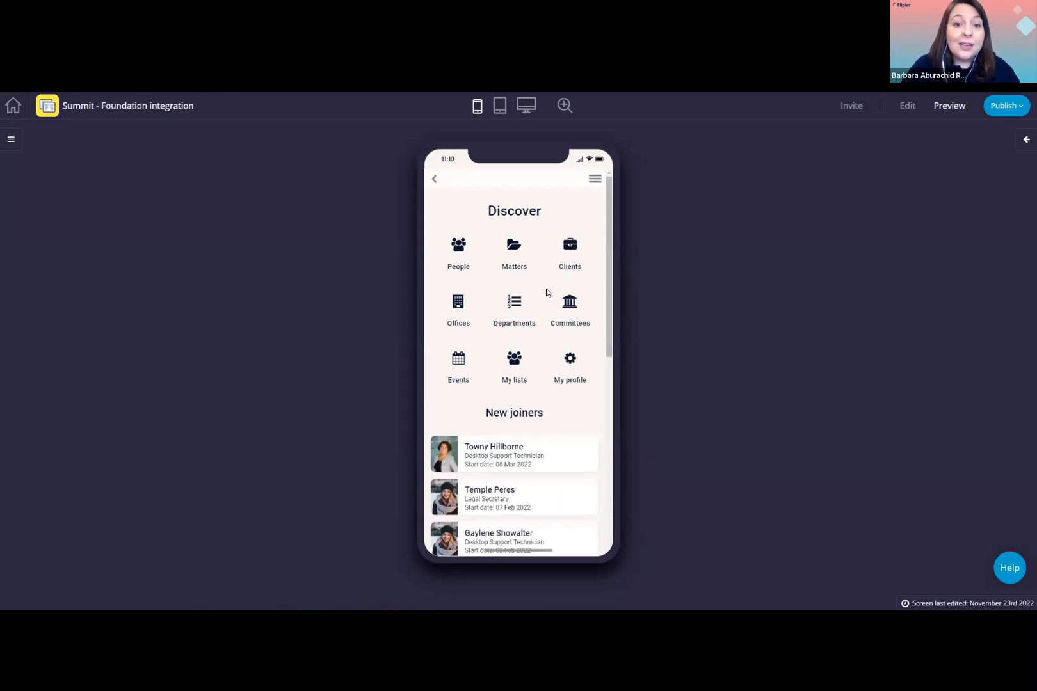
mouse_move(528, 286)
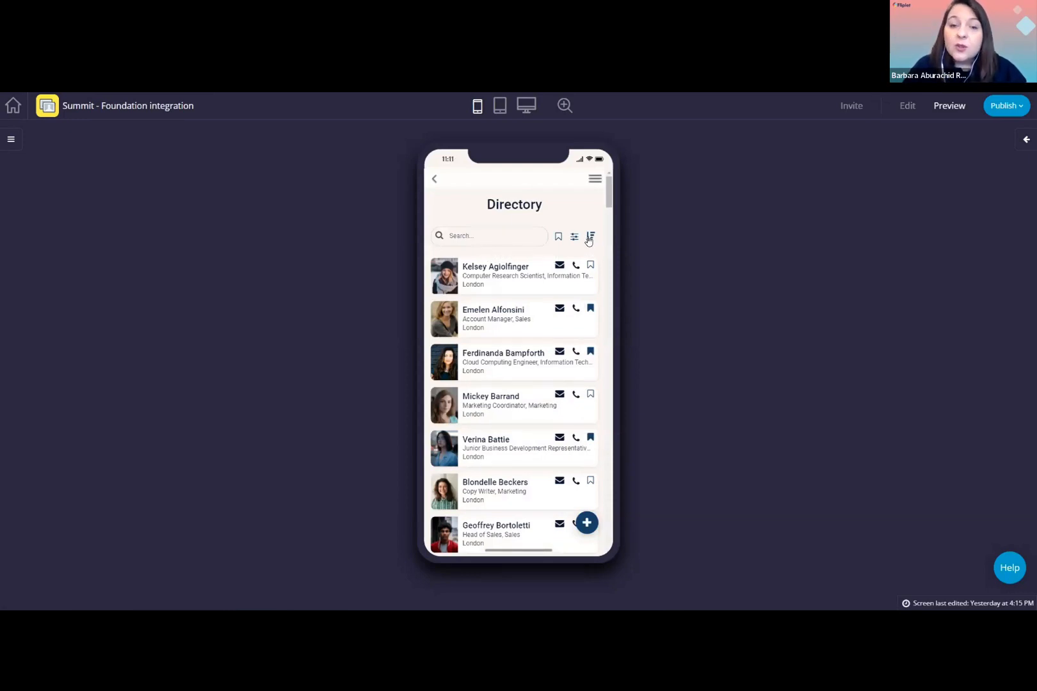
click(589, 237)
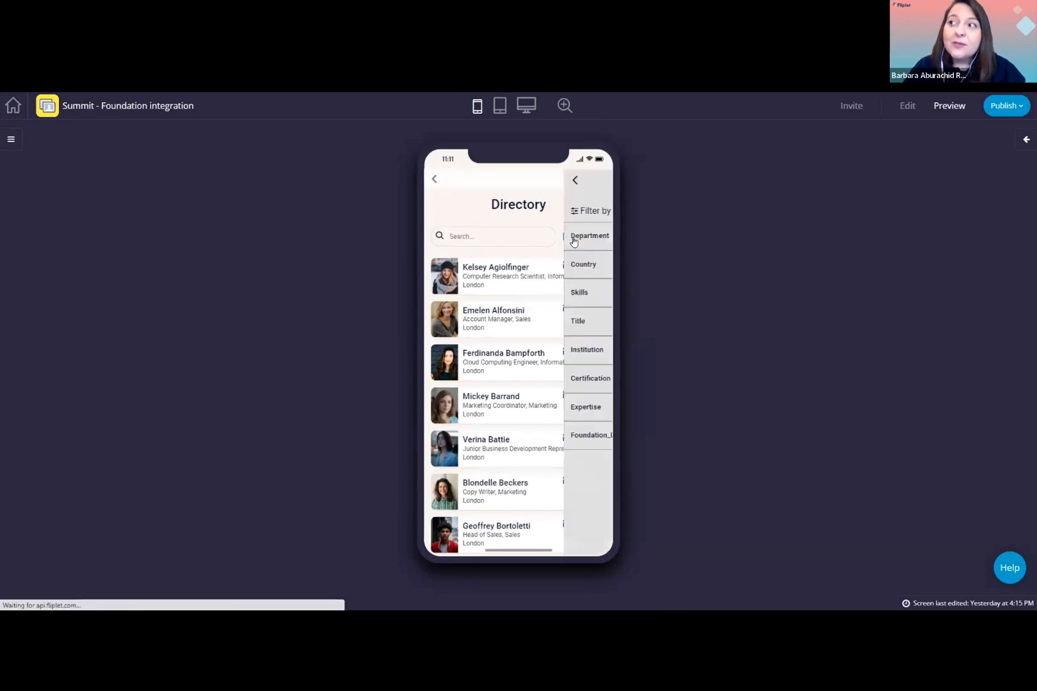
click(587, 235)
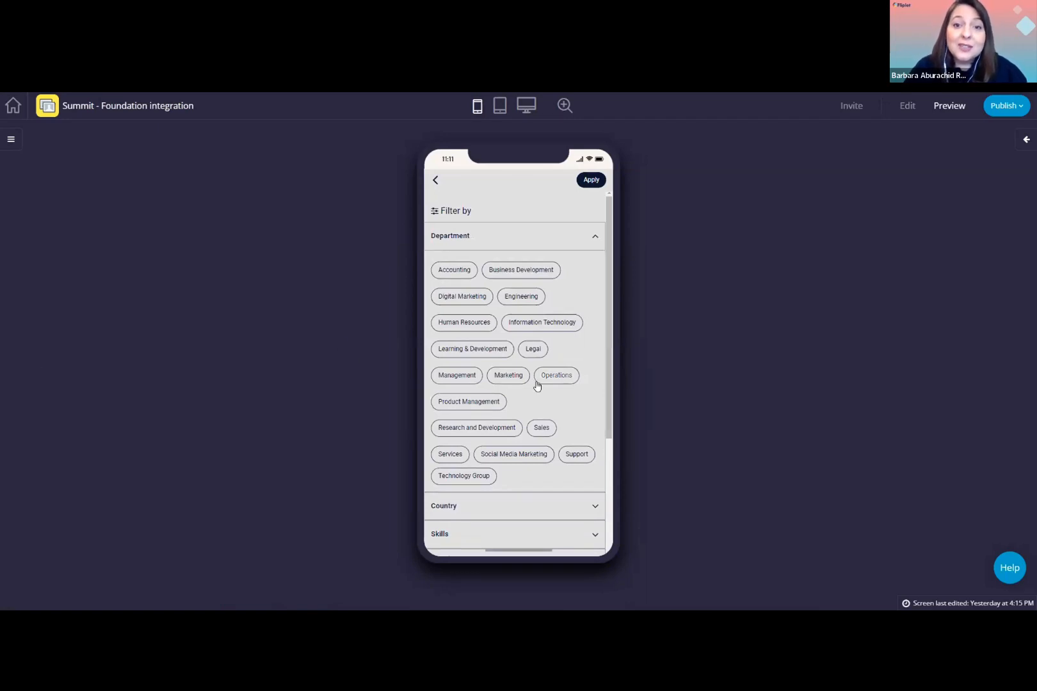
mouse_move(512, 395)
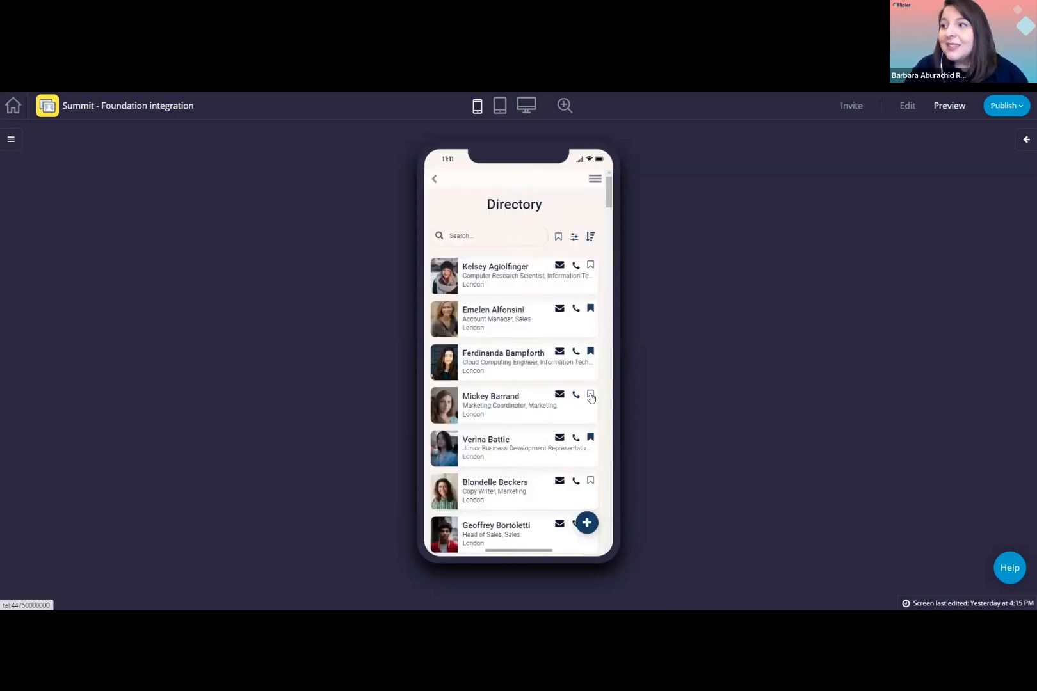
click(590, 395)
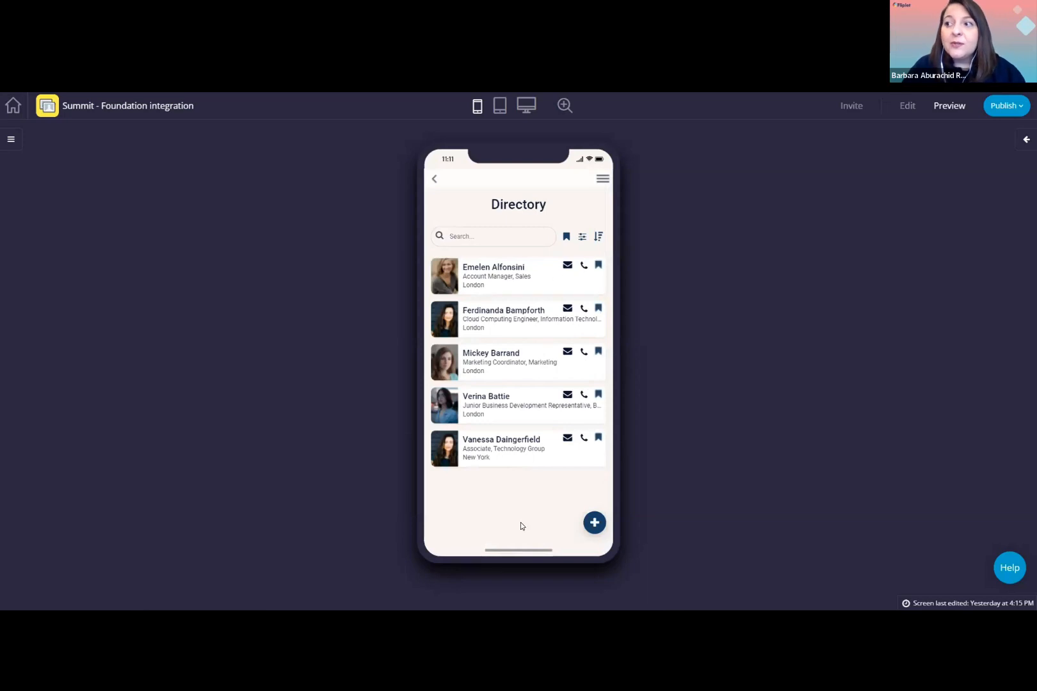
mouse_move(492, 504)
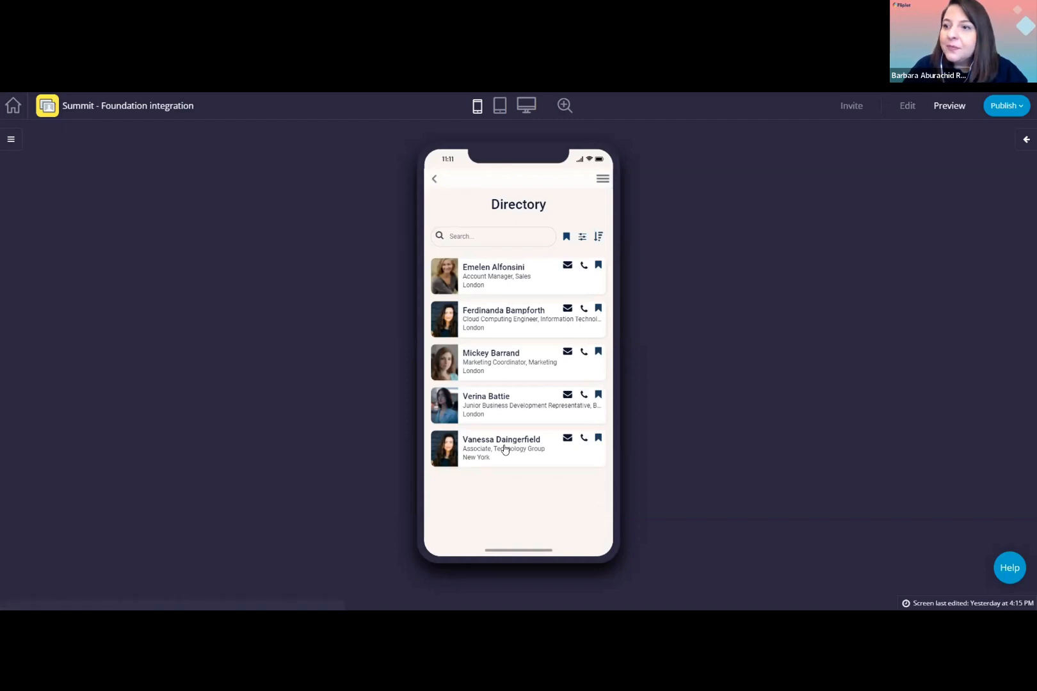
click(502, 448)
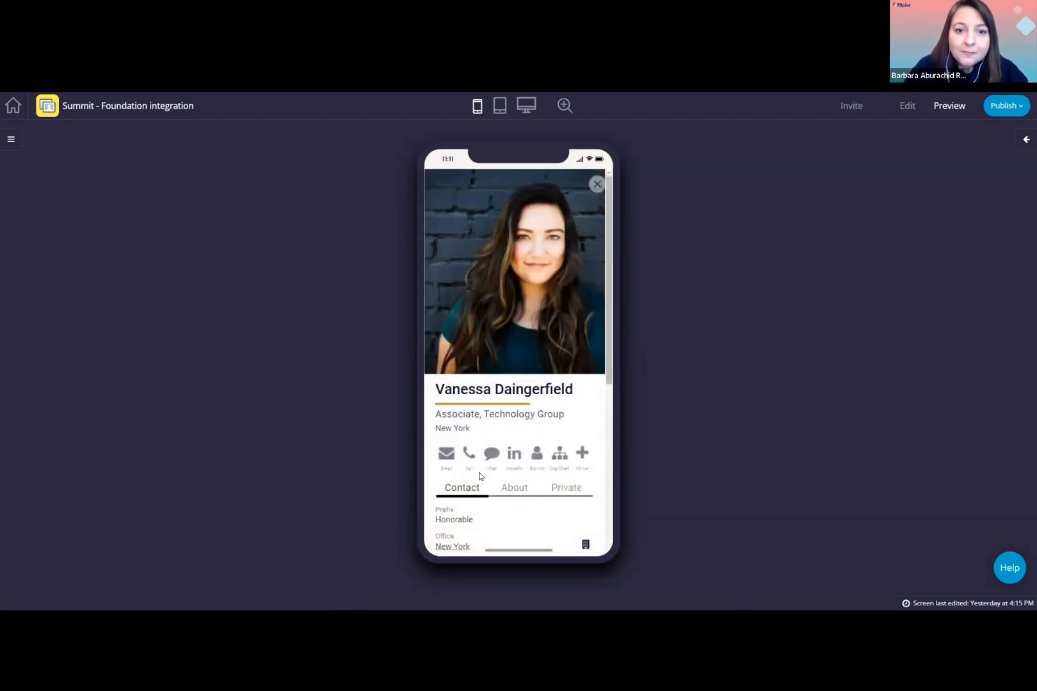
scroll(down, 3)
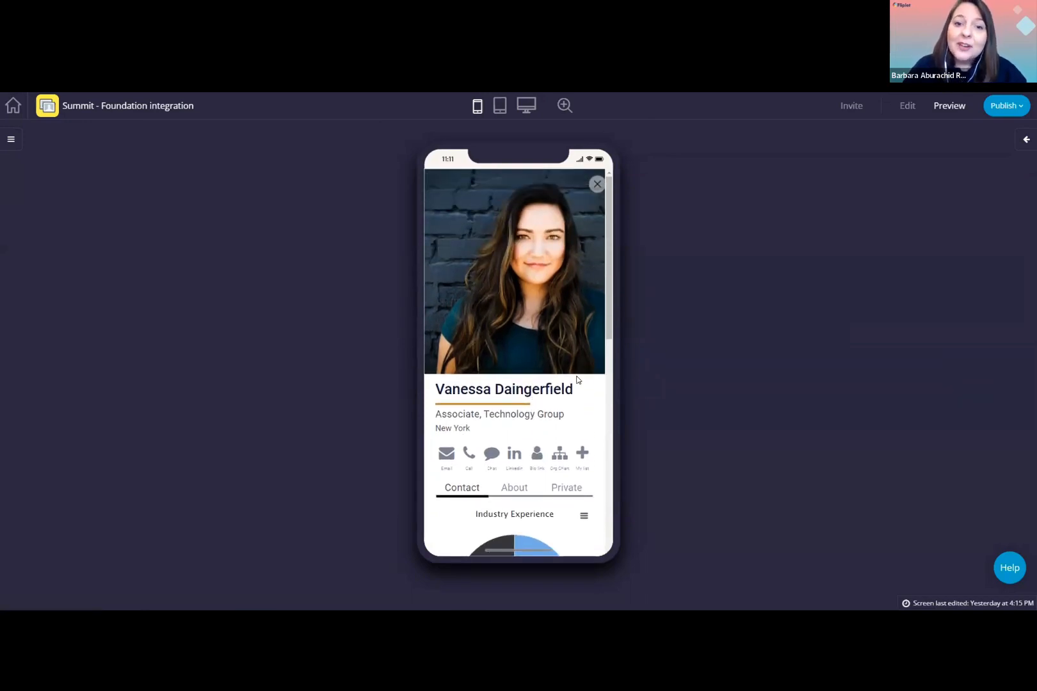
mouse_move(539, 433)
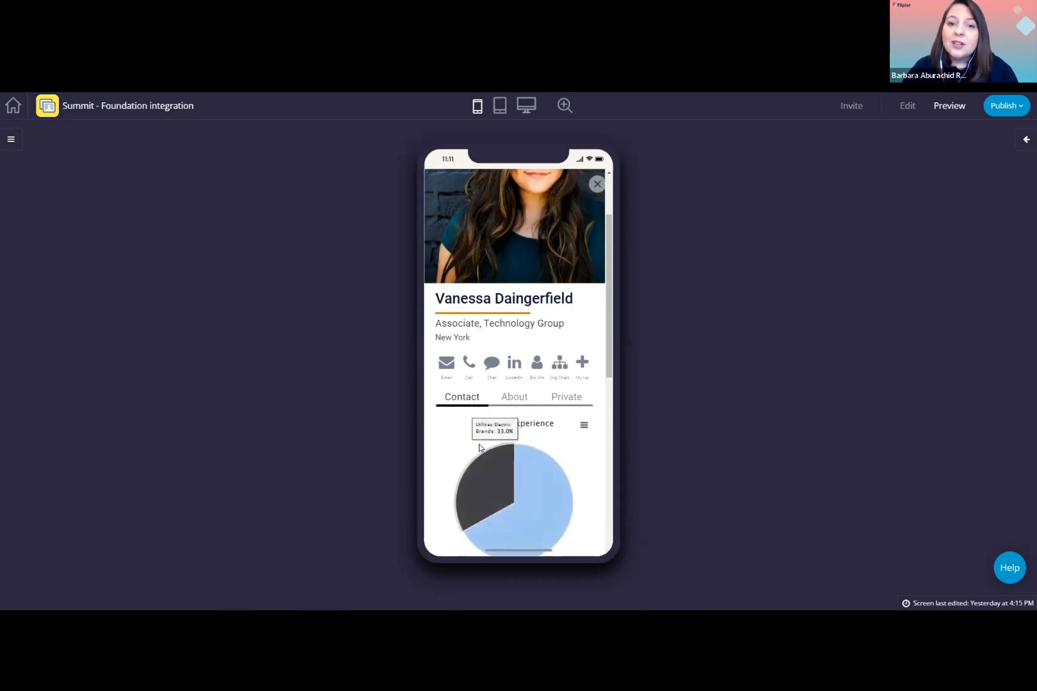
scroll(down, 3)
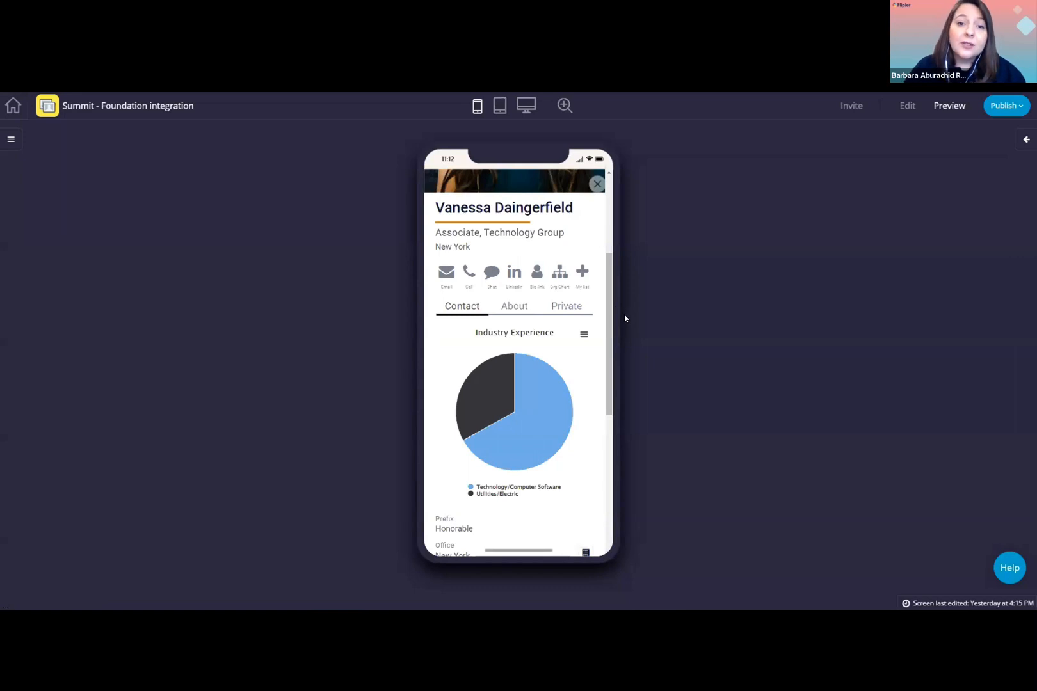
mouse_move(634, 330)
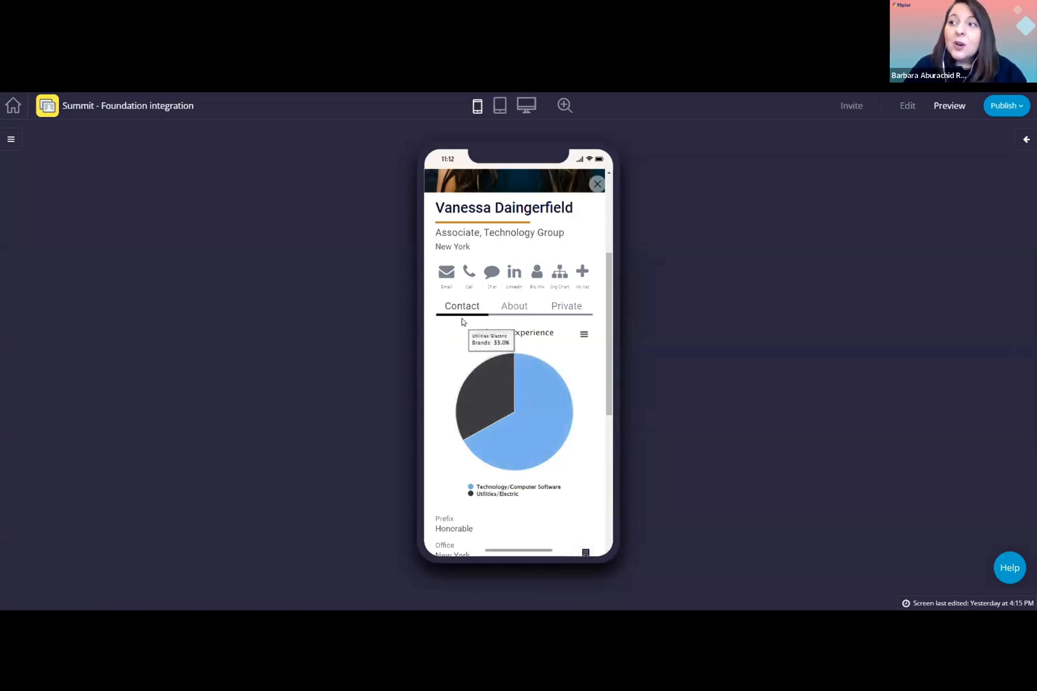
mouse_move(690, 364)
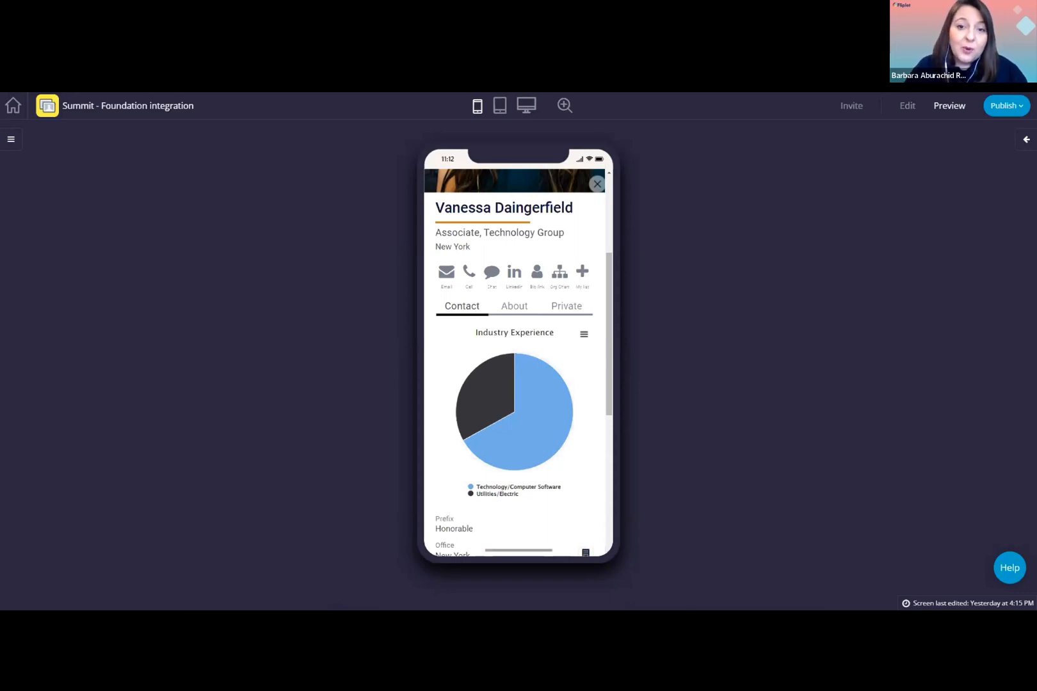
mouse_move(563, 363)
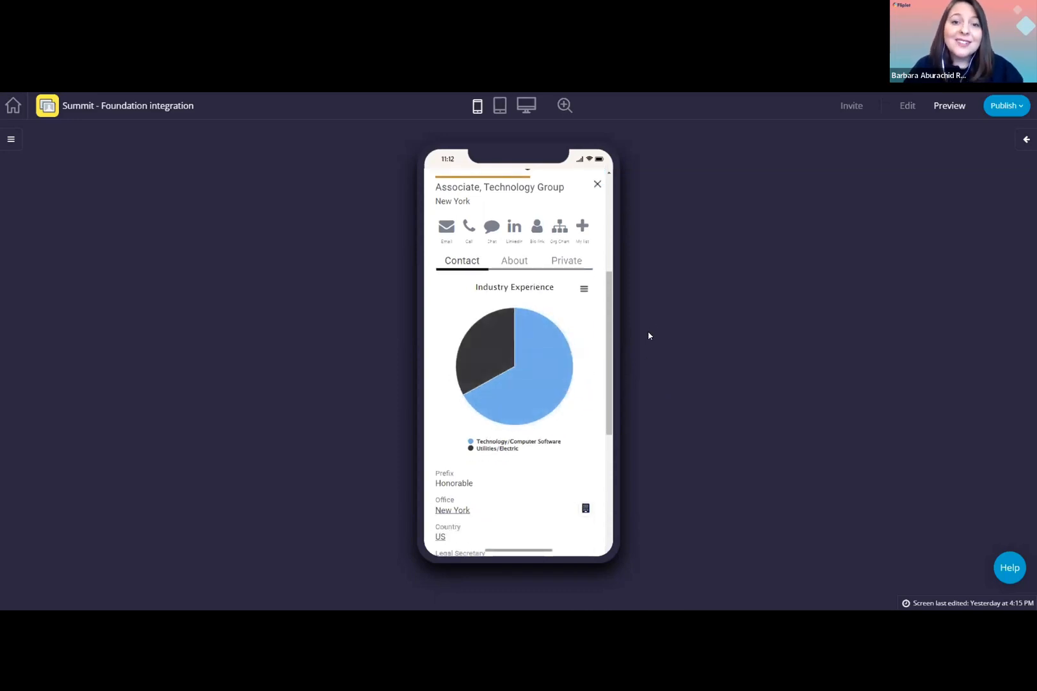
mouse_move(633, 351)
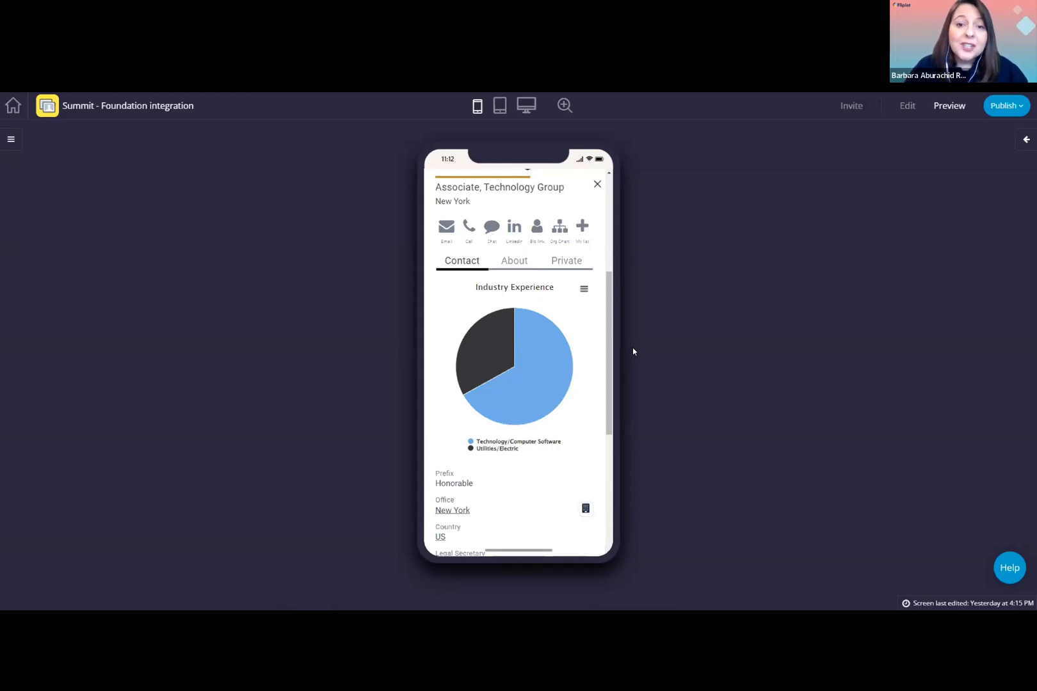
mouse_move(651, 375)
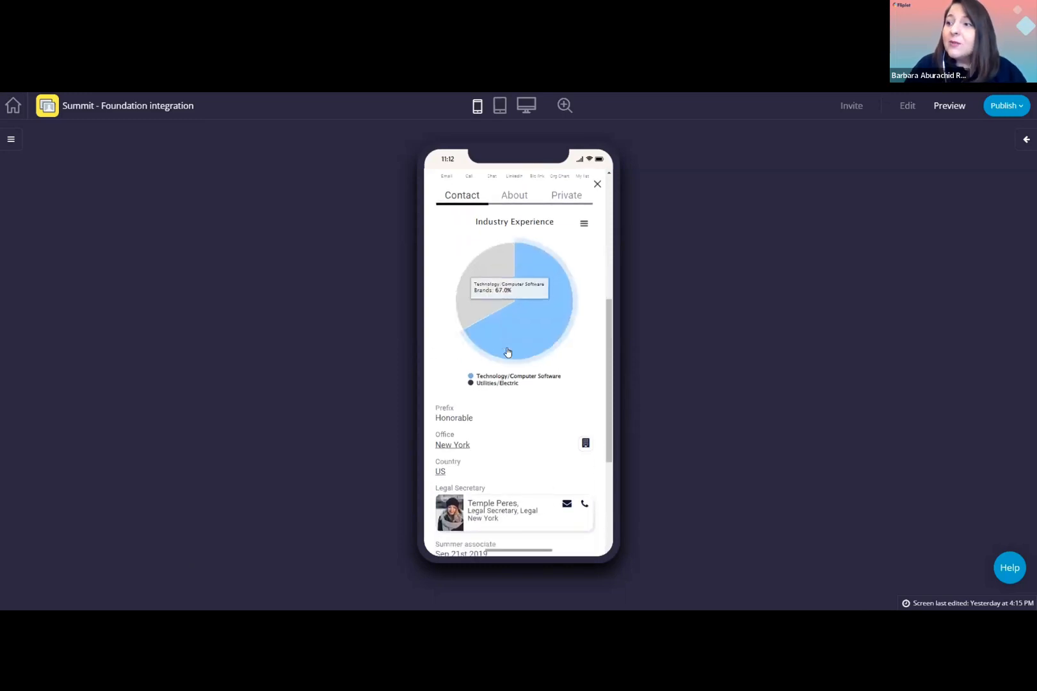
scroll(down, 3)
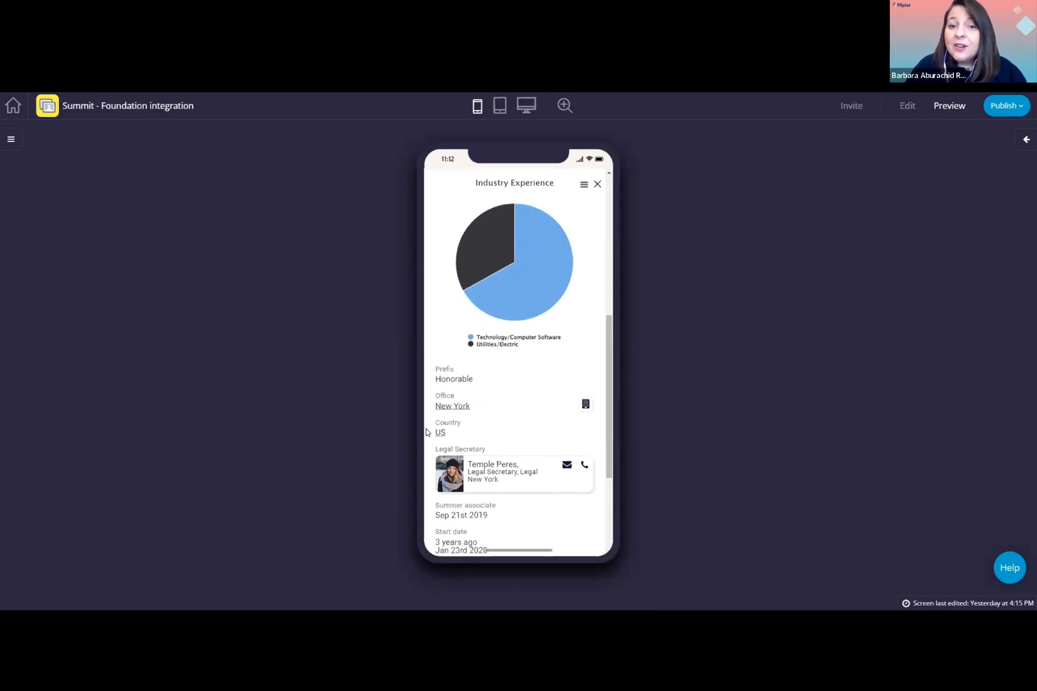
scroll(down, 3)
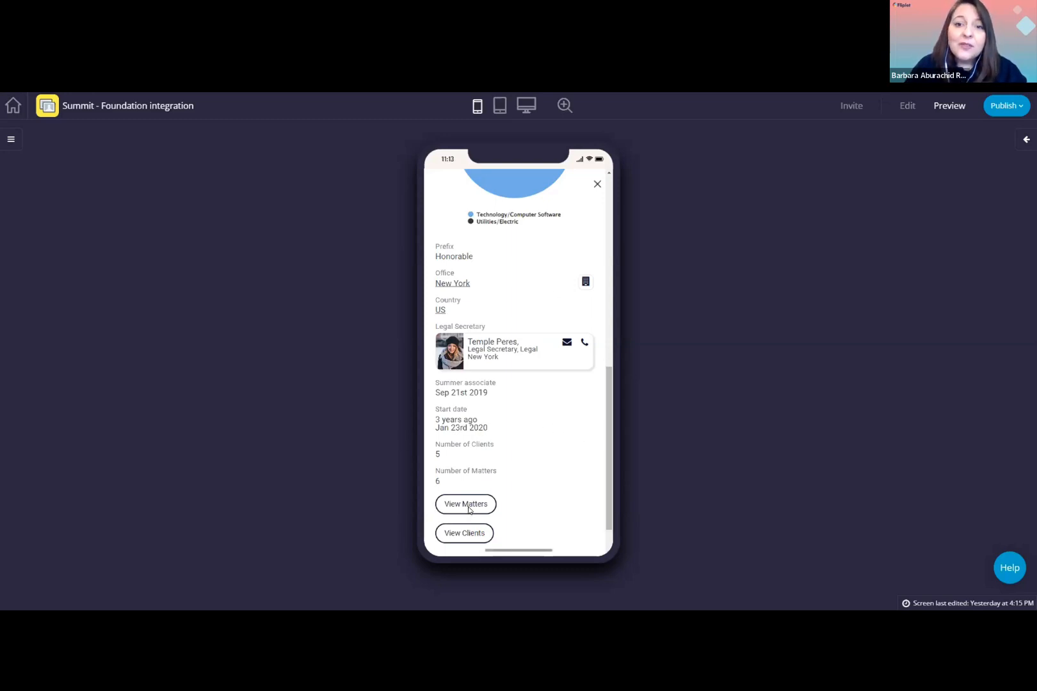
Open View Matters and scroll the matter list below the pie chart
click(464, 505)
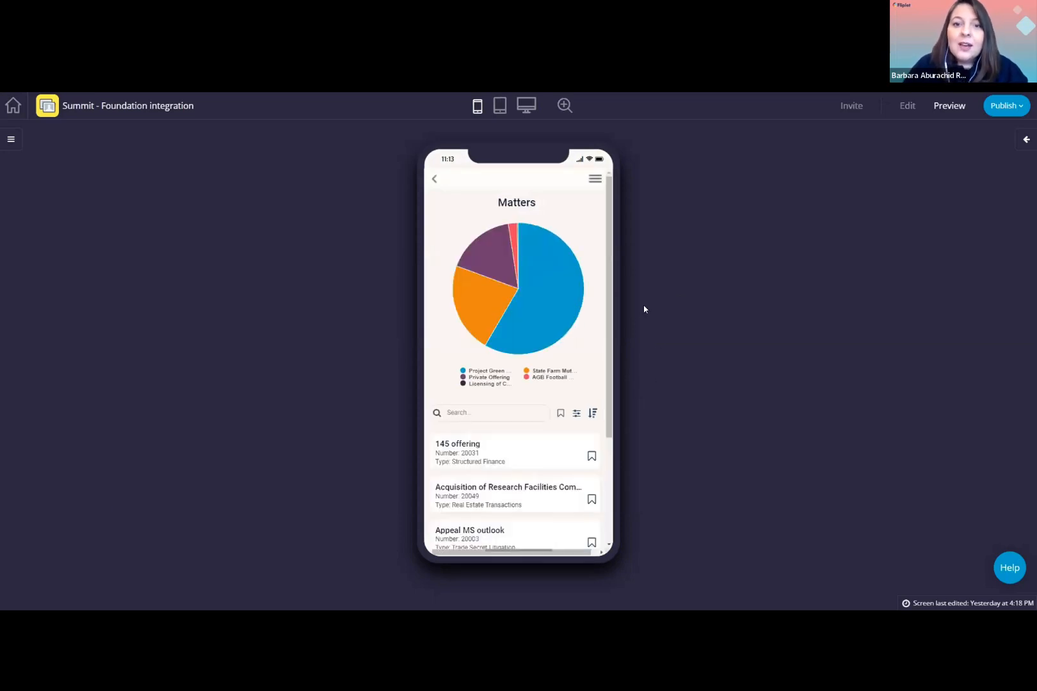
mouse_move(666, 285)
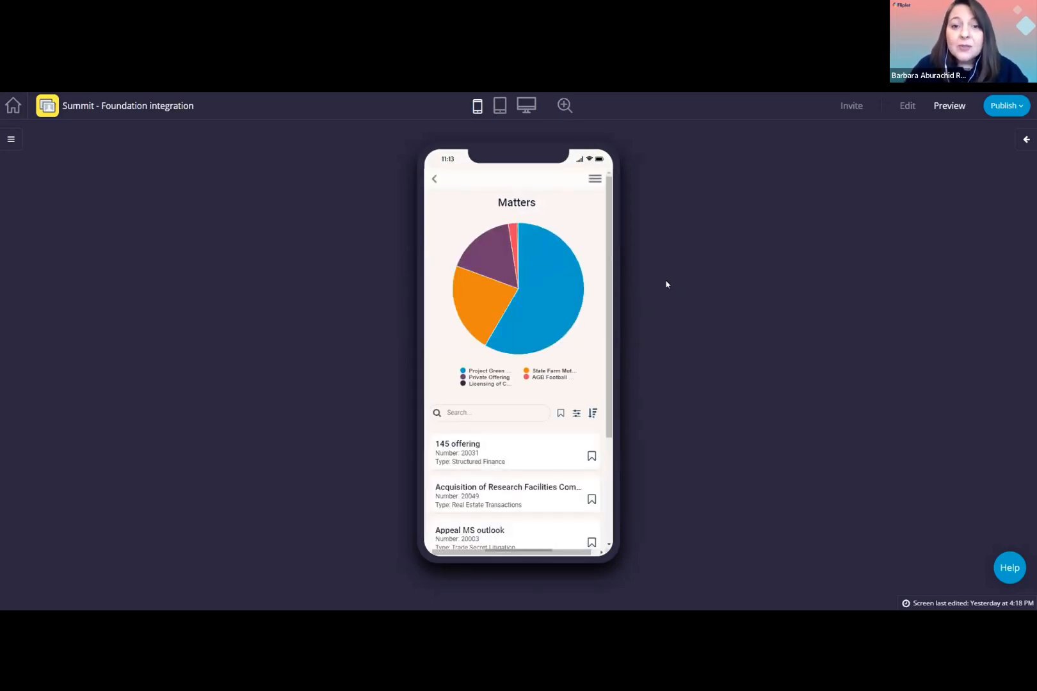
mouse_move(646, 310)
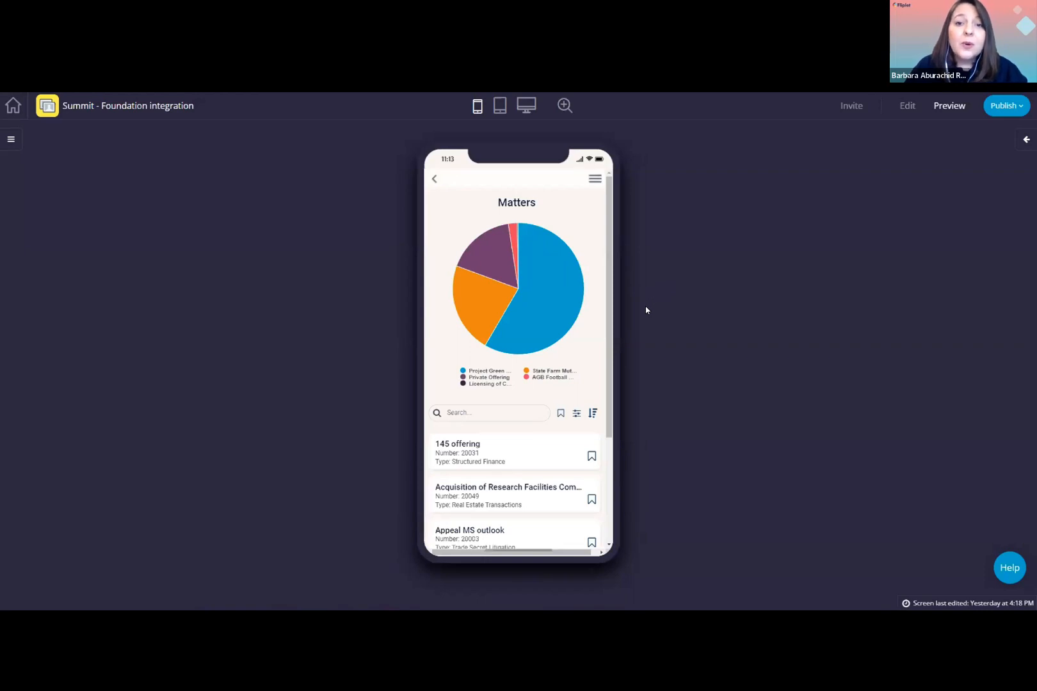
mouse_move(638, 340)
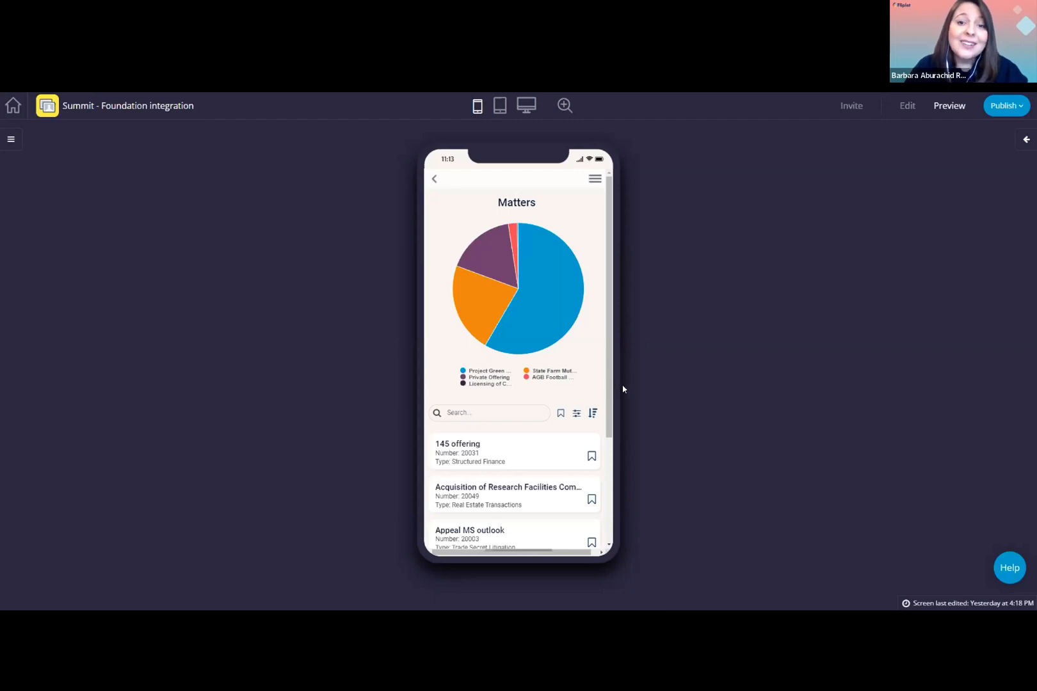
mouse_move(534, 489)
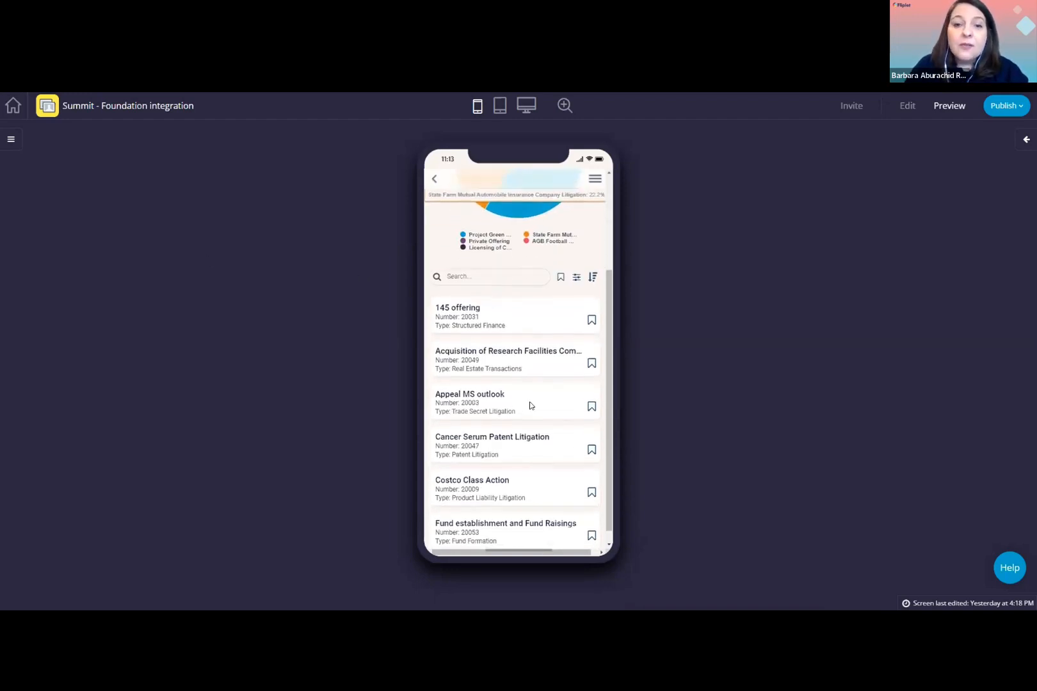
scroll(down, 3)
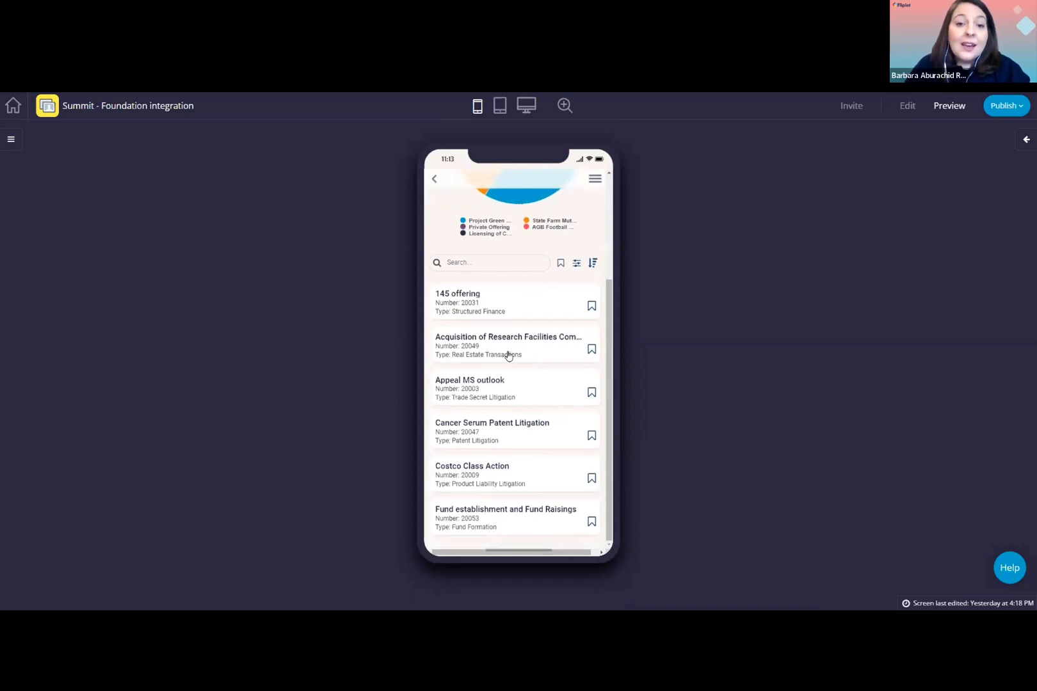
mouse_move(569, 270)
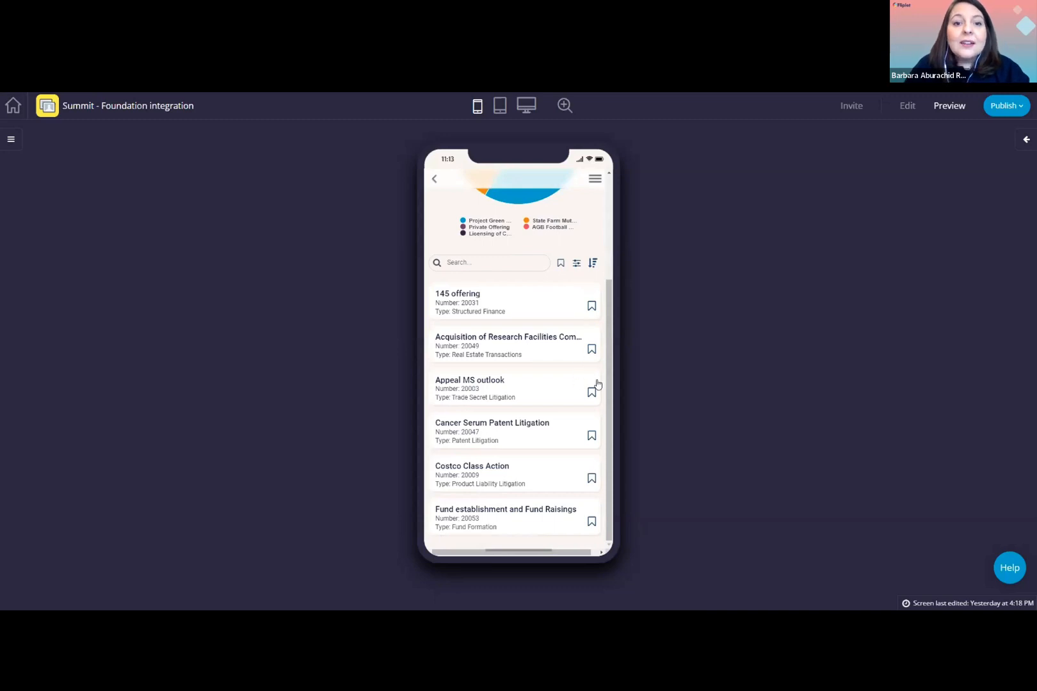
mouse_move(675, 380)
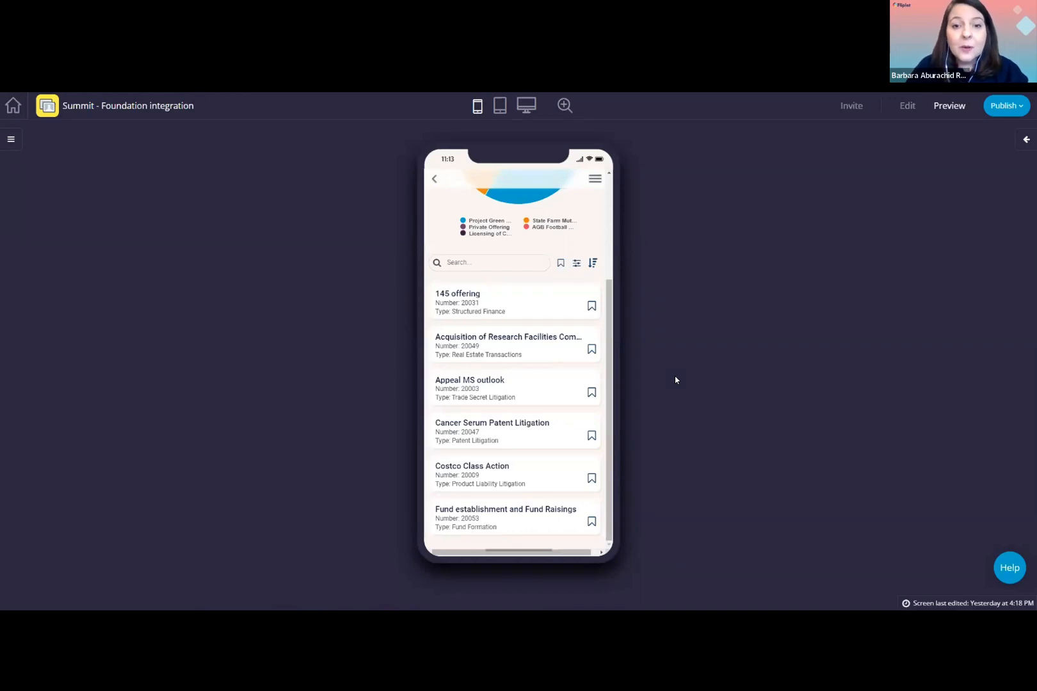
mouse_move(688, 400)
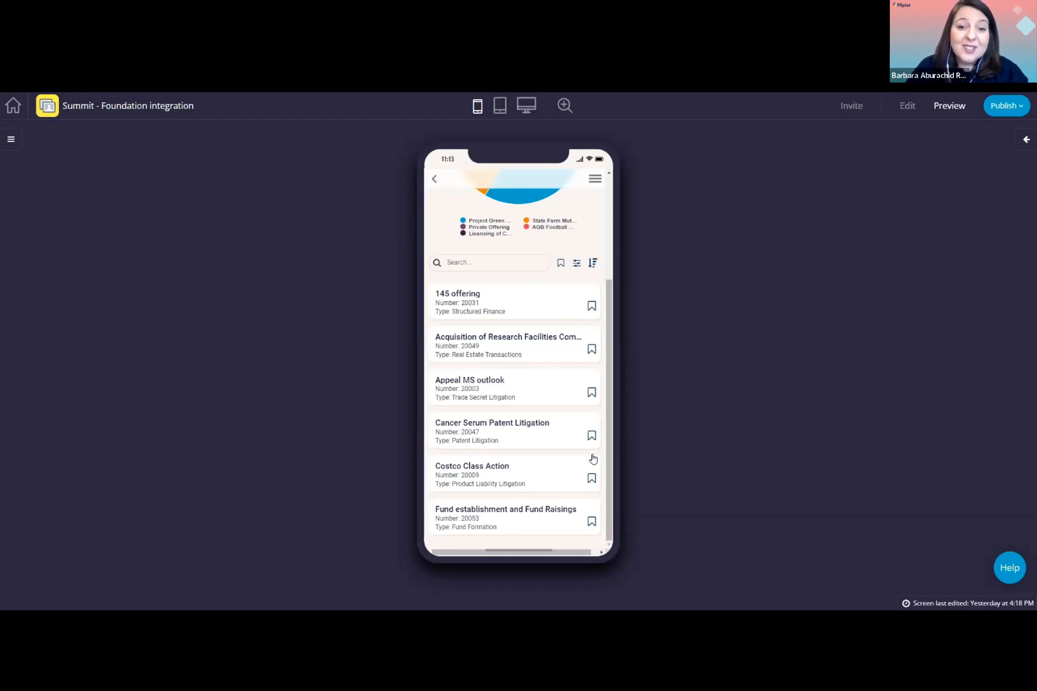
mouse_move(483, 350)
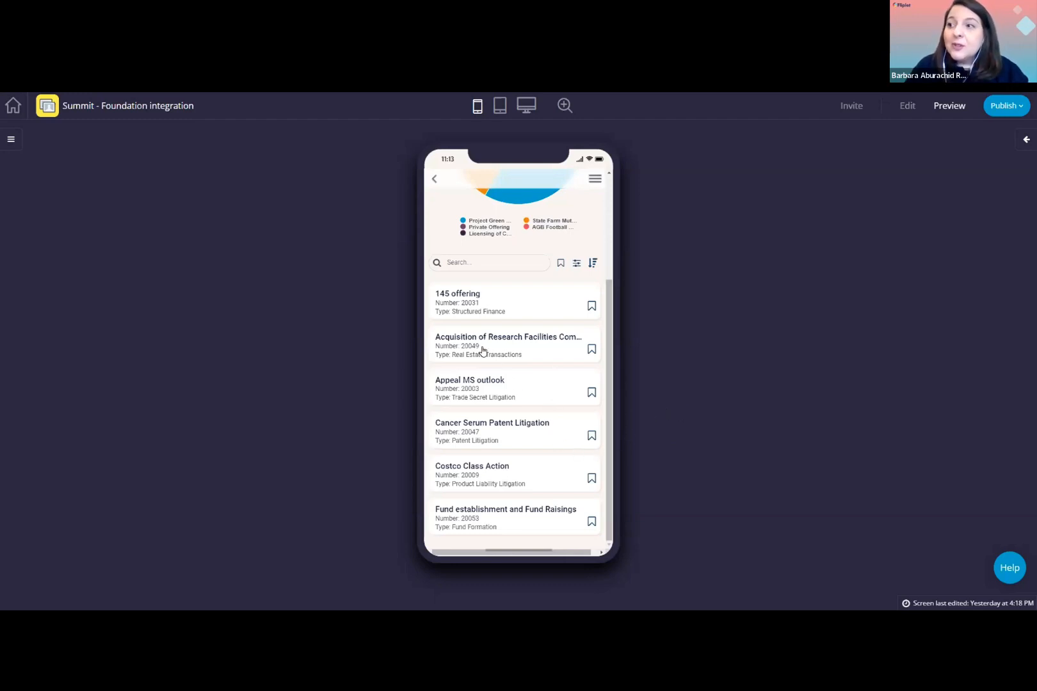
Open the Acquisition of Research Facilities Complex matter from the Matters list
click(509, 344)
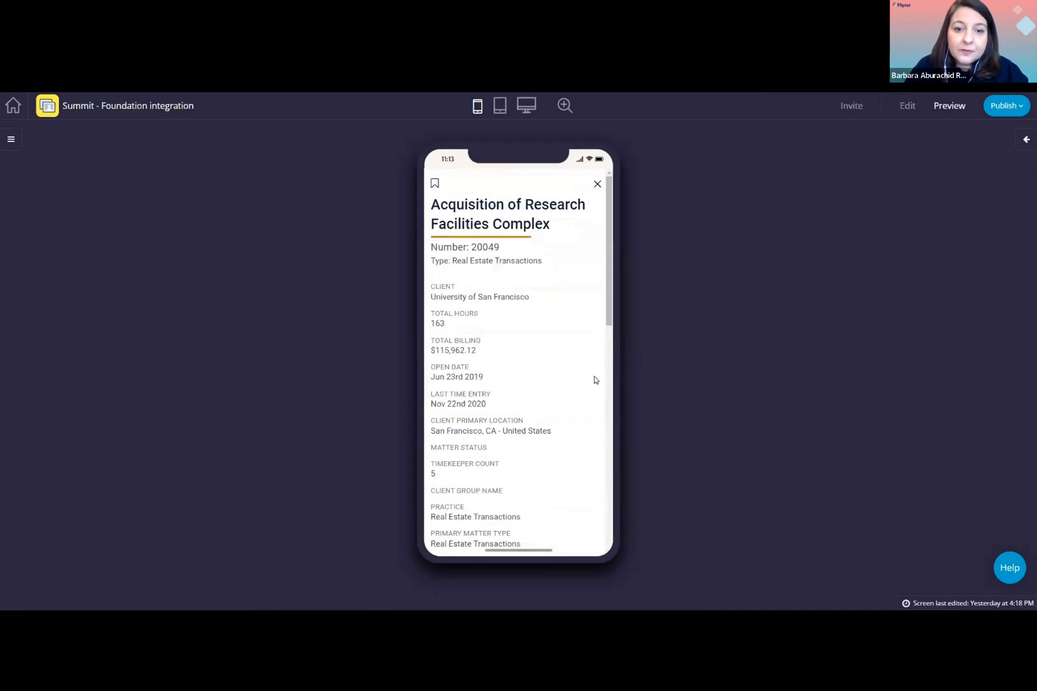
mouse_move(520, 302)
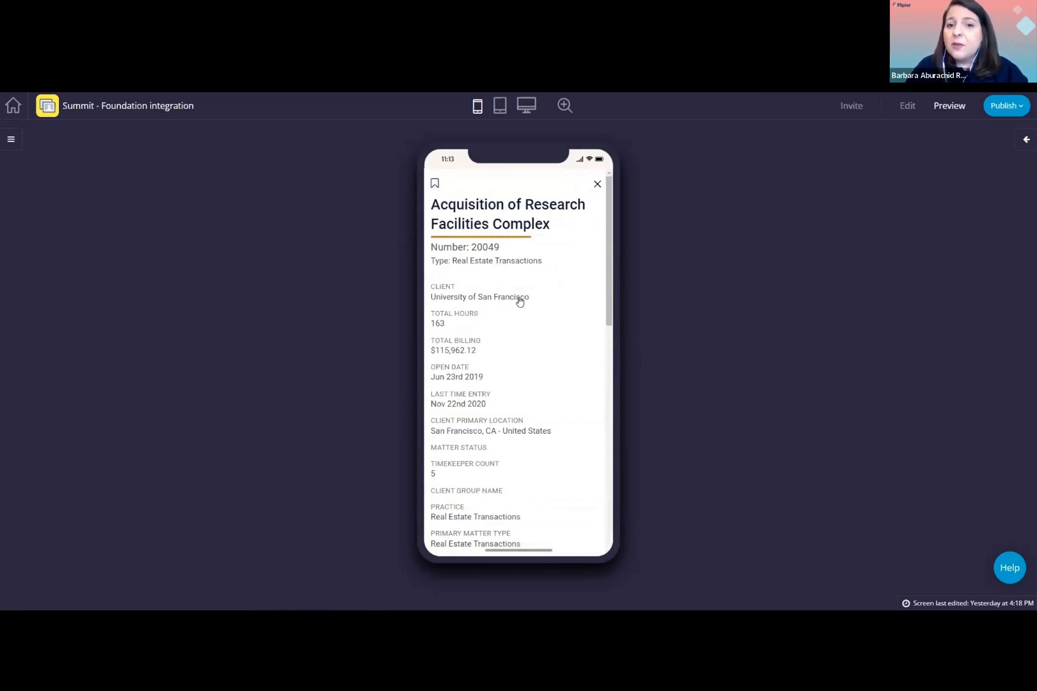
mouse_move(538, 297)
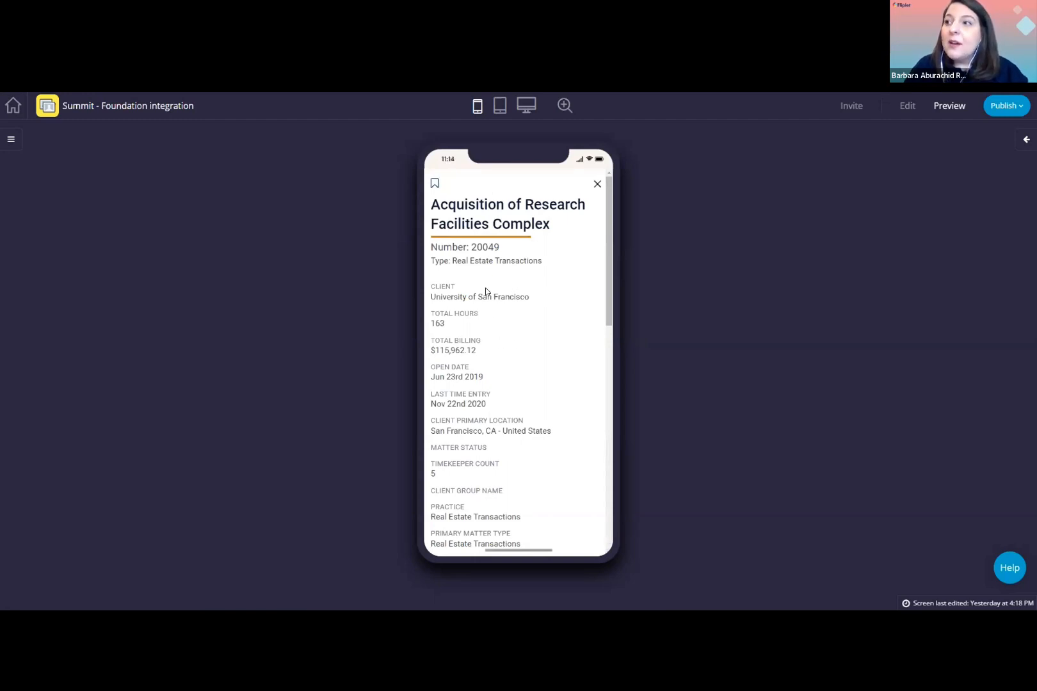
mouse_move(499, 304)
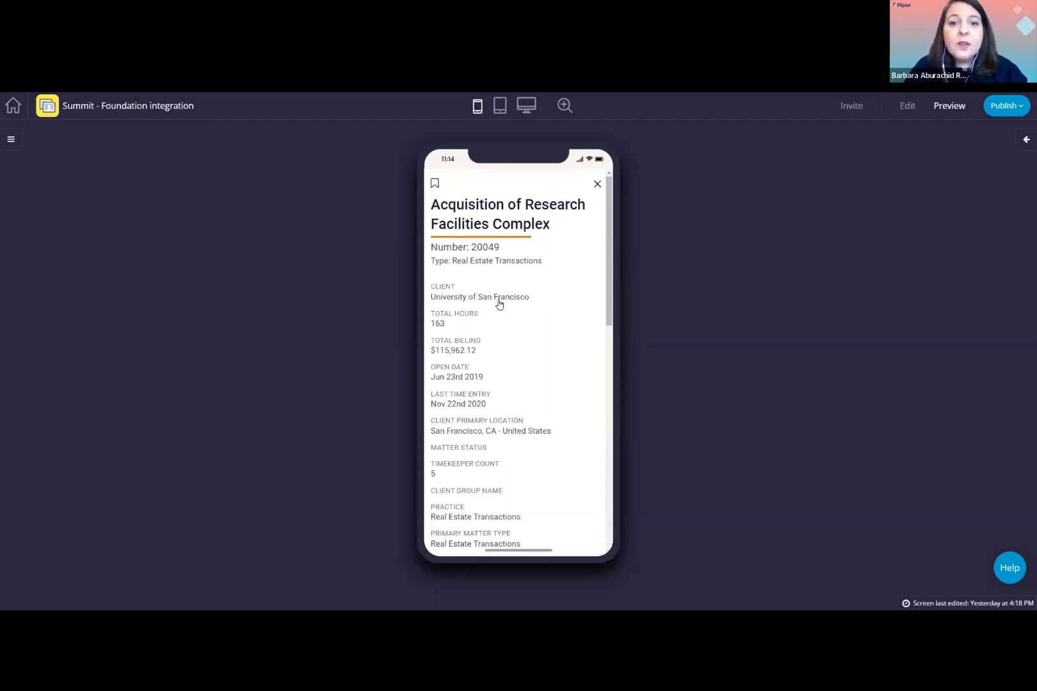
mouse_move(491, 310)
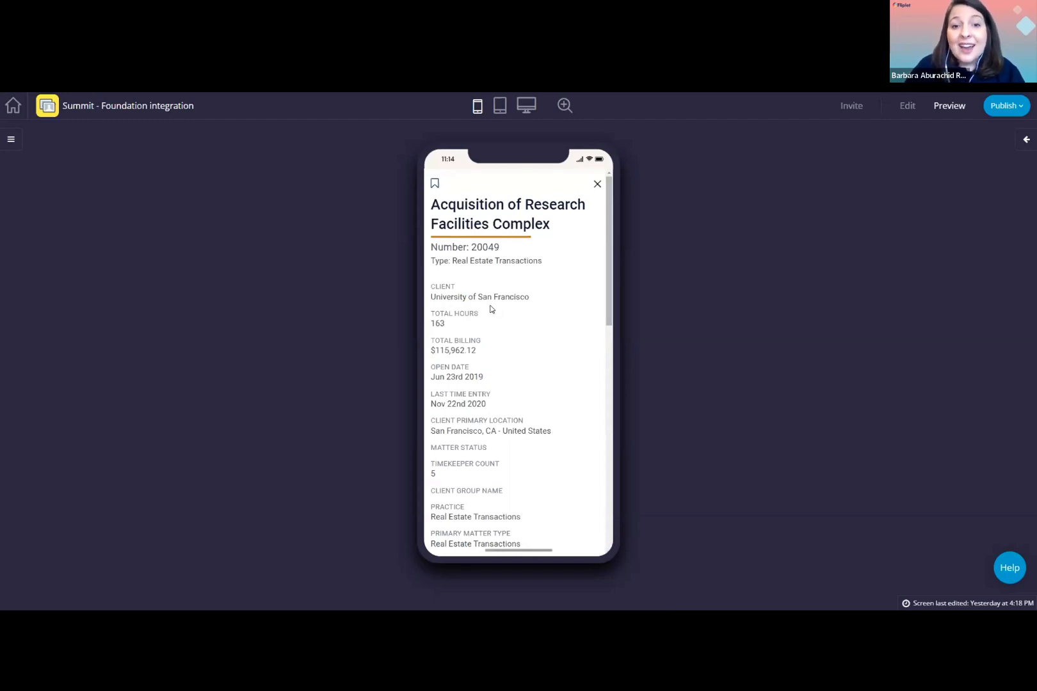
mouse_move(488, 302)
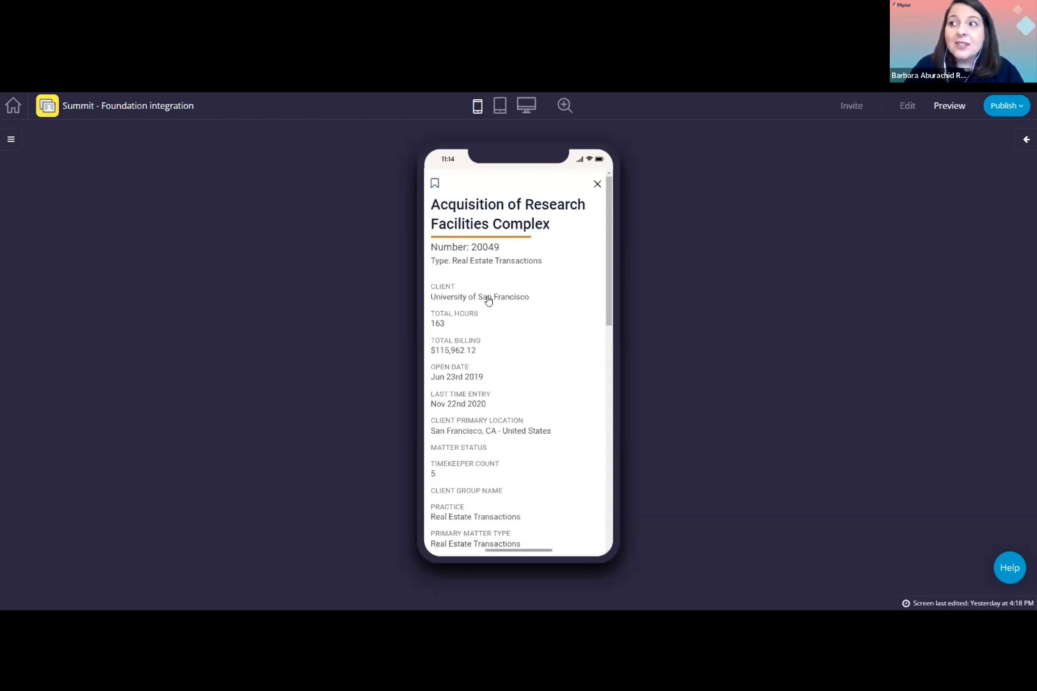
mouse_move(522, 371)
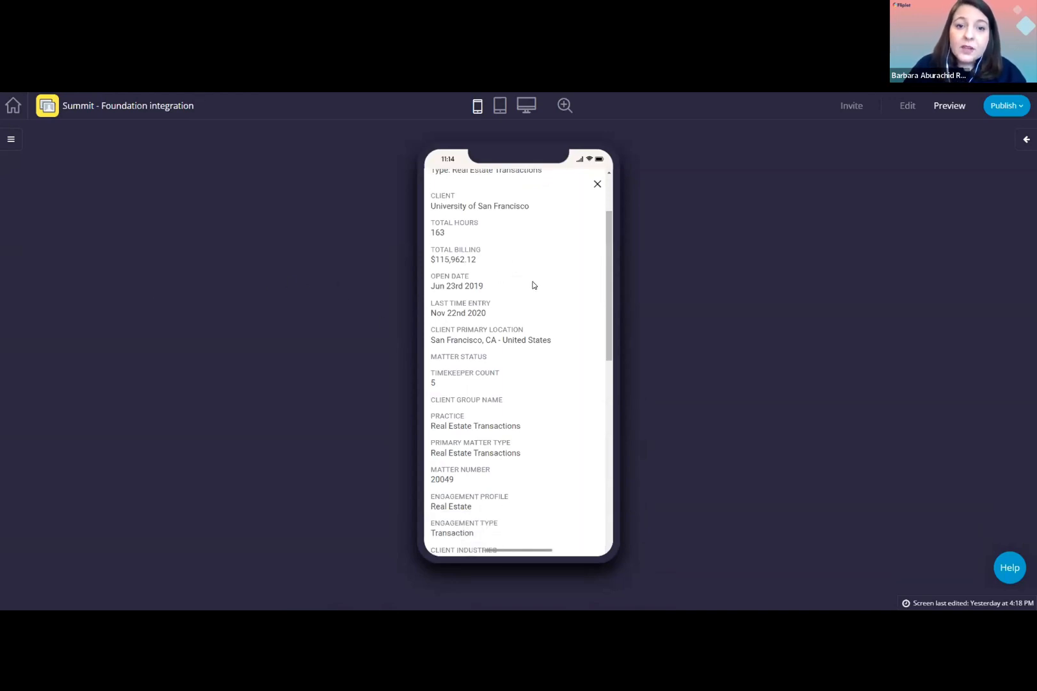
Scroll the matter detail down to the Current Time Keepers table and Narratives
scroll(down, 3)
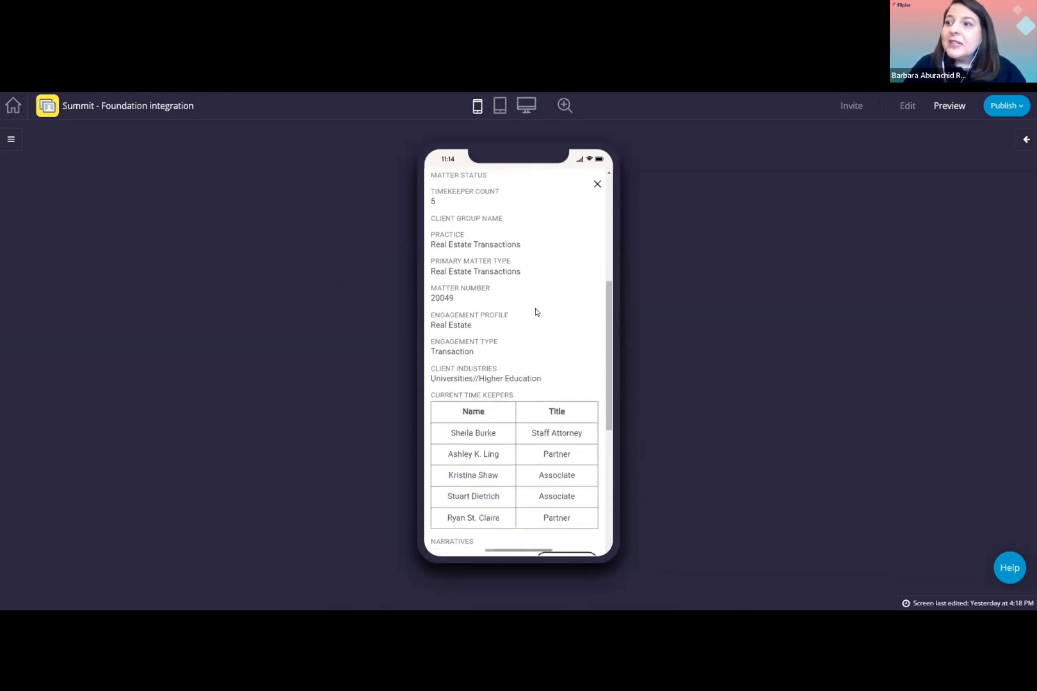
scroll(down, 3)
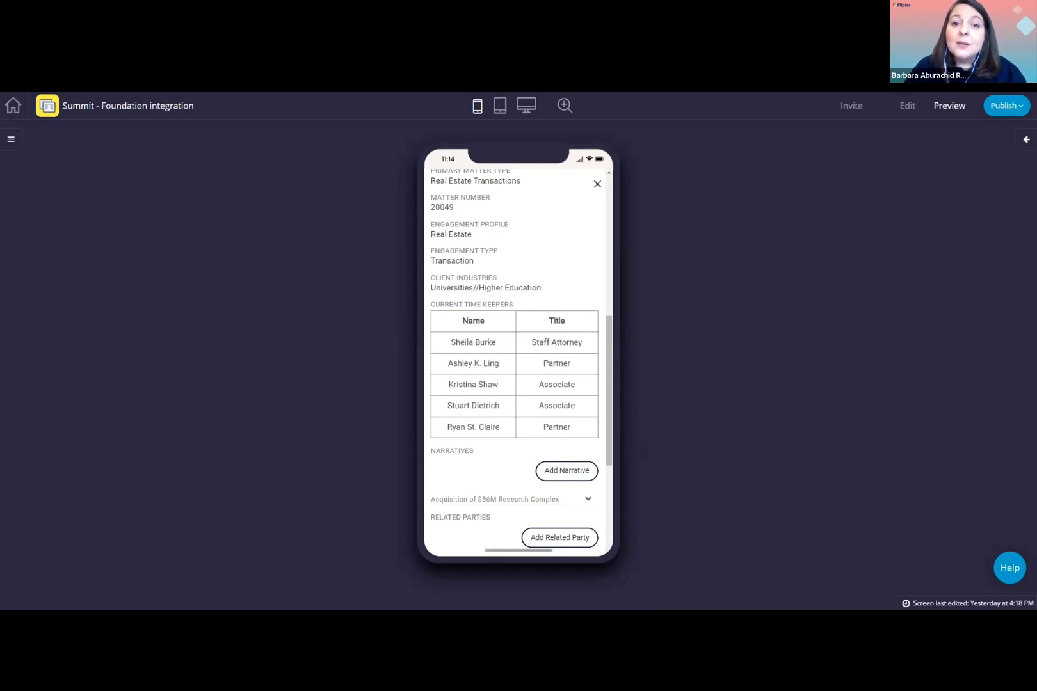
mouse_move(509, 429)
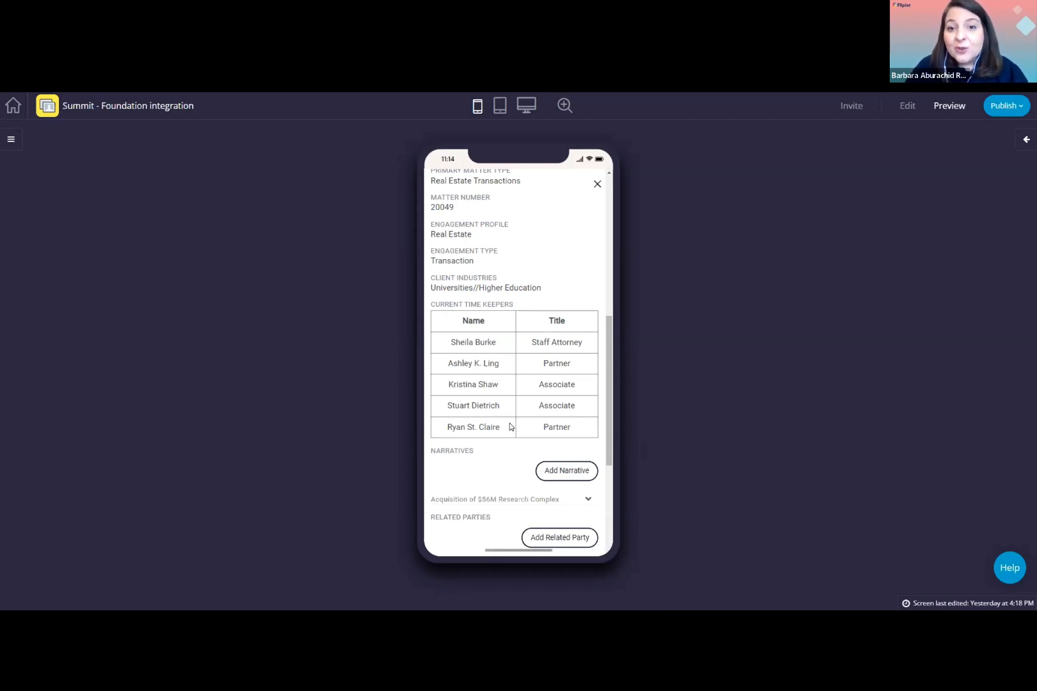
mouse_move(487, 422)
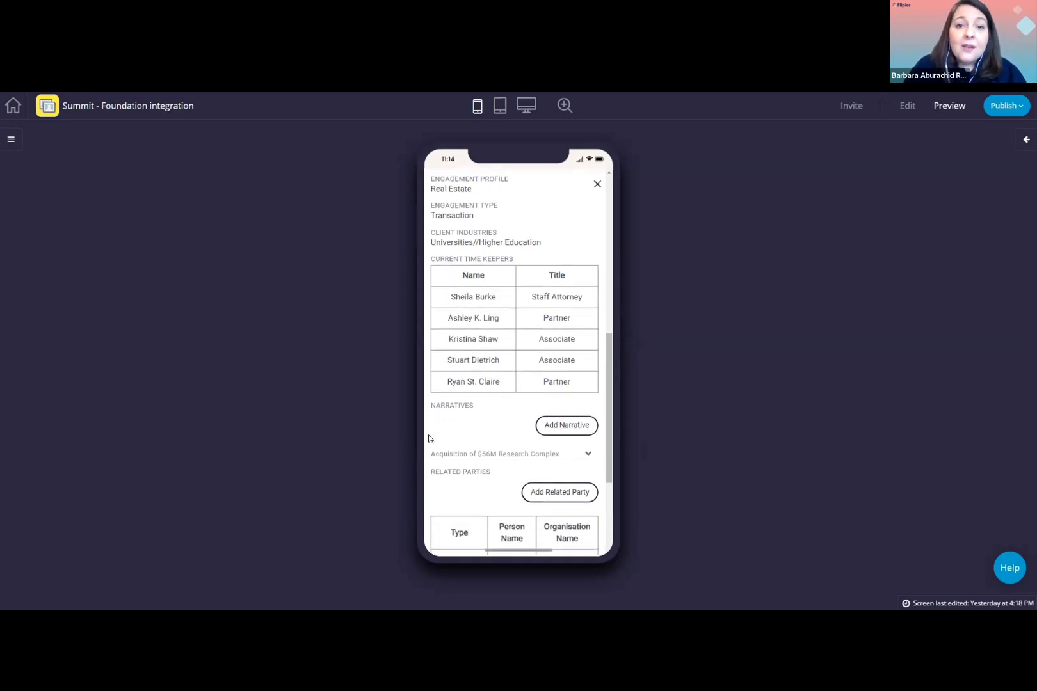
Expand the Acquisition of $56M Research Complex narrative and scroll below it
click(586, 454)
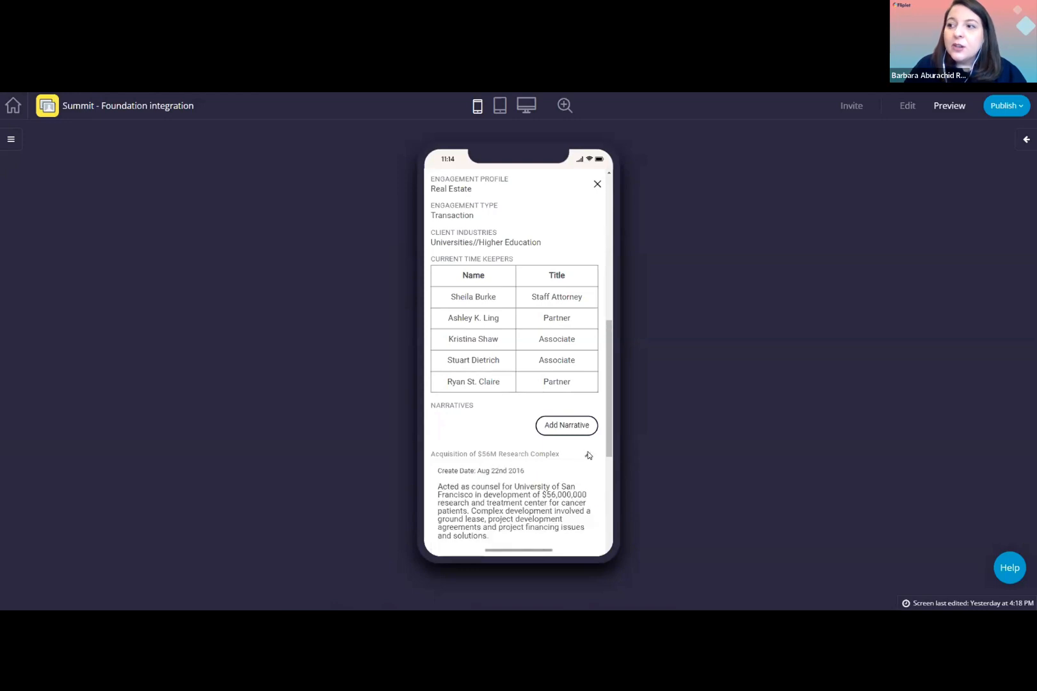
scroll(down, 3)
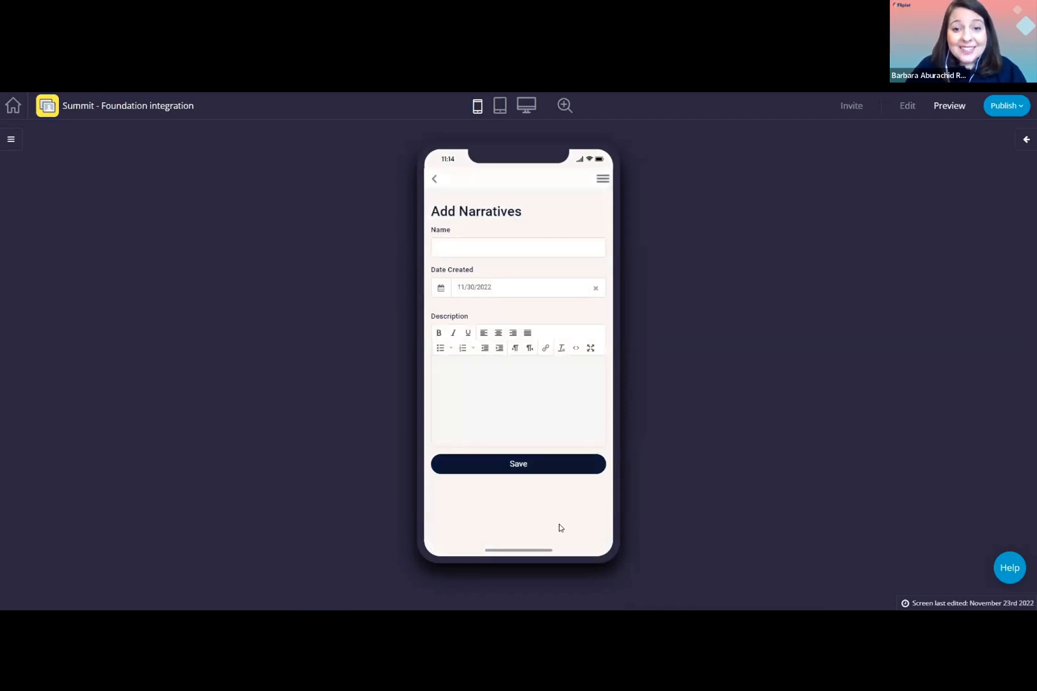
mouse_move(671, 410)
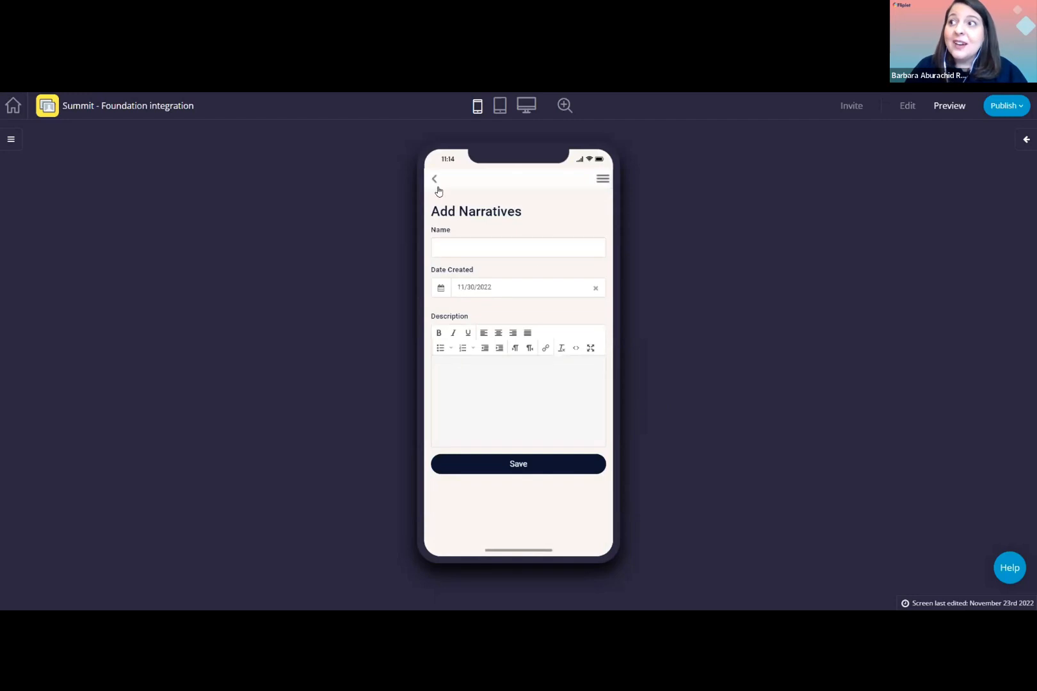
Back out of Add Narratives and the matter, then scroll the profile to View Clients
click(434, 179)
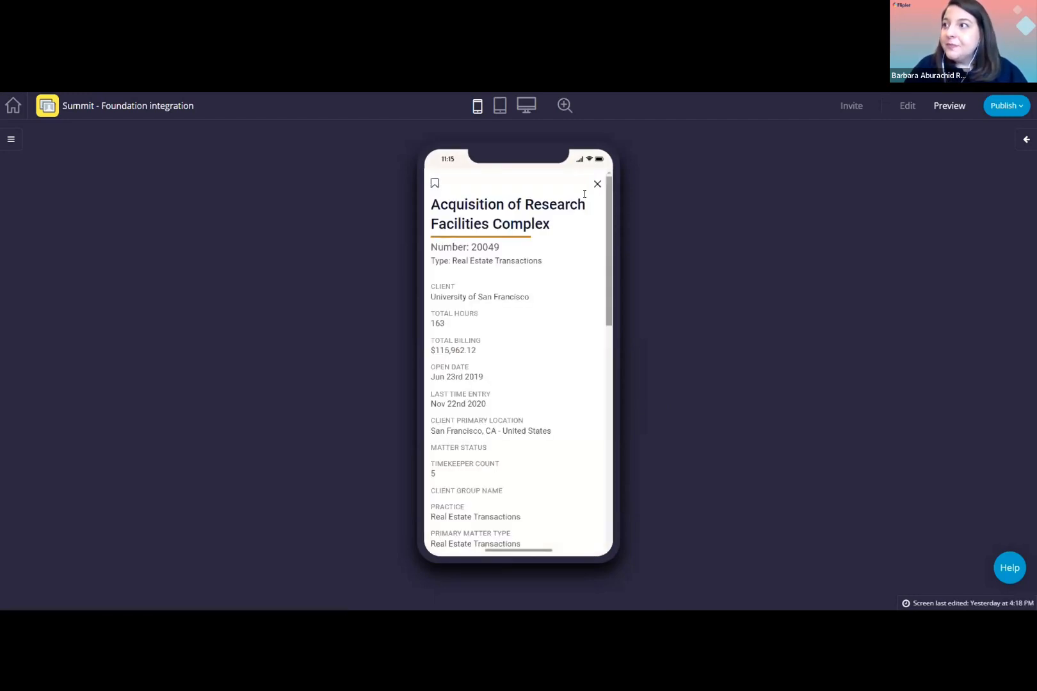
click(596, 183)
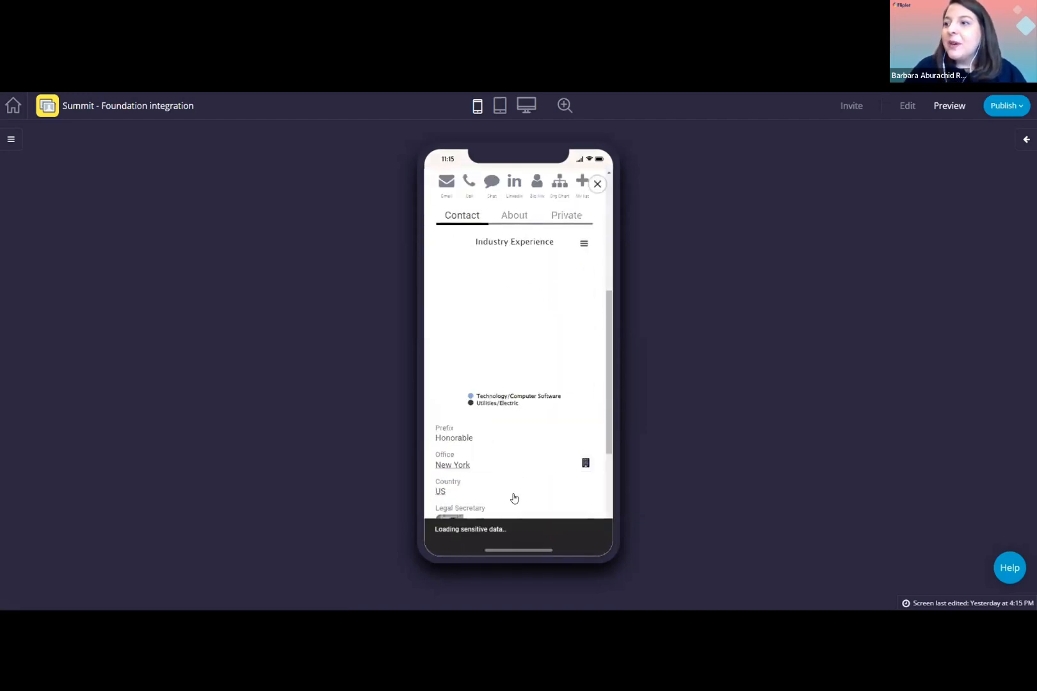
scroll(down, 3)
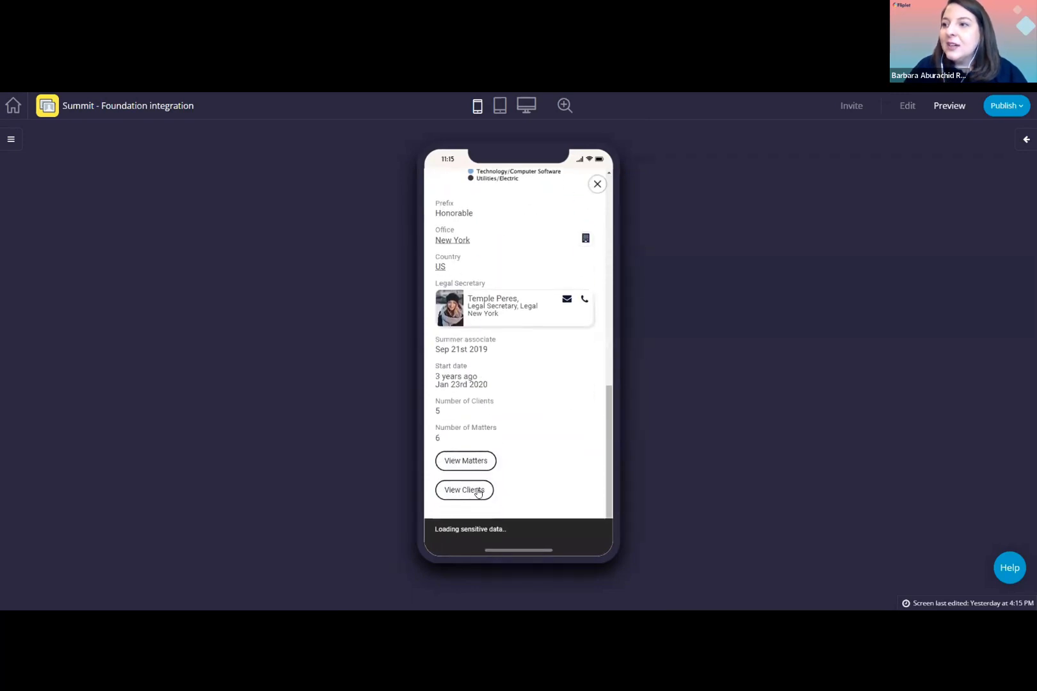
Open View Clients and scroll past the pie chart to Microsoft, Costco and Stanford
click(465, 490)
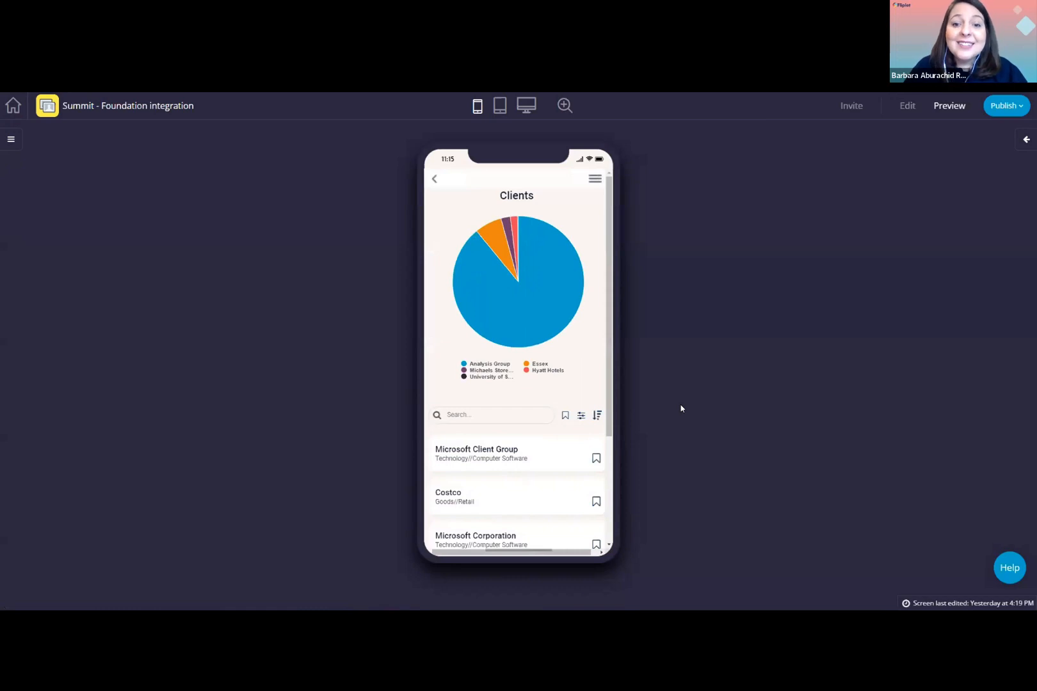
mouse_move(714, 345)
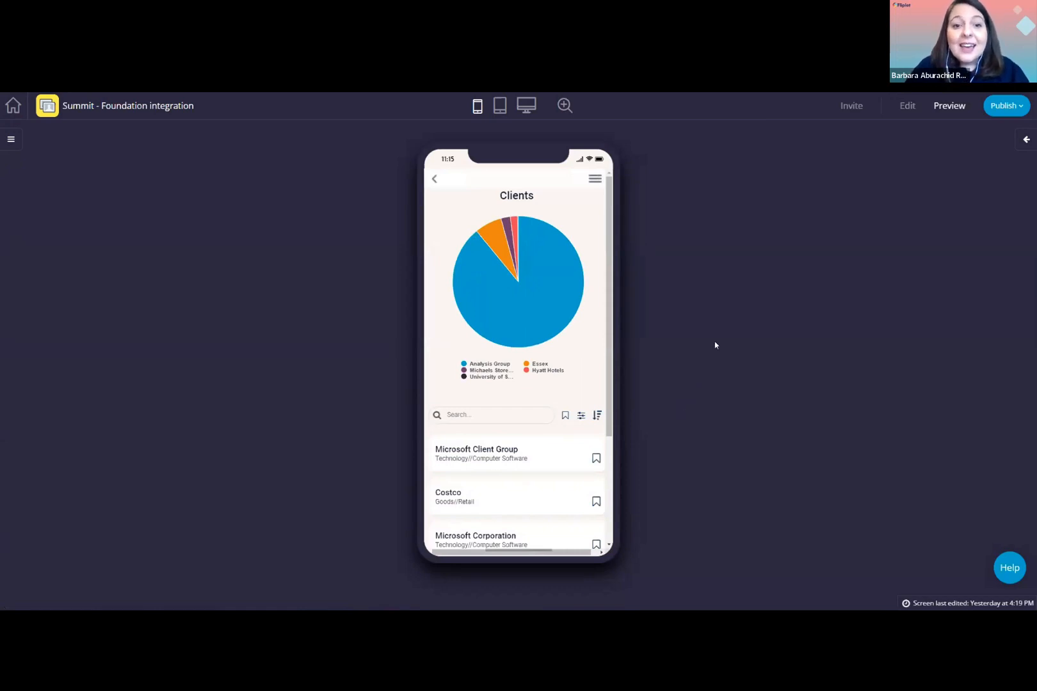
mouse_move(665, 282)
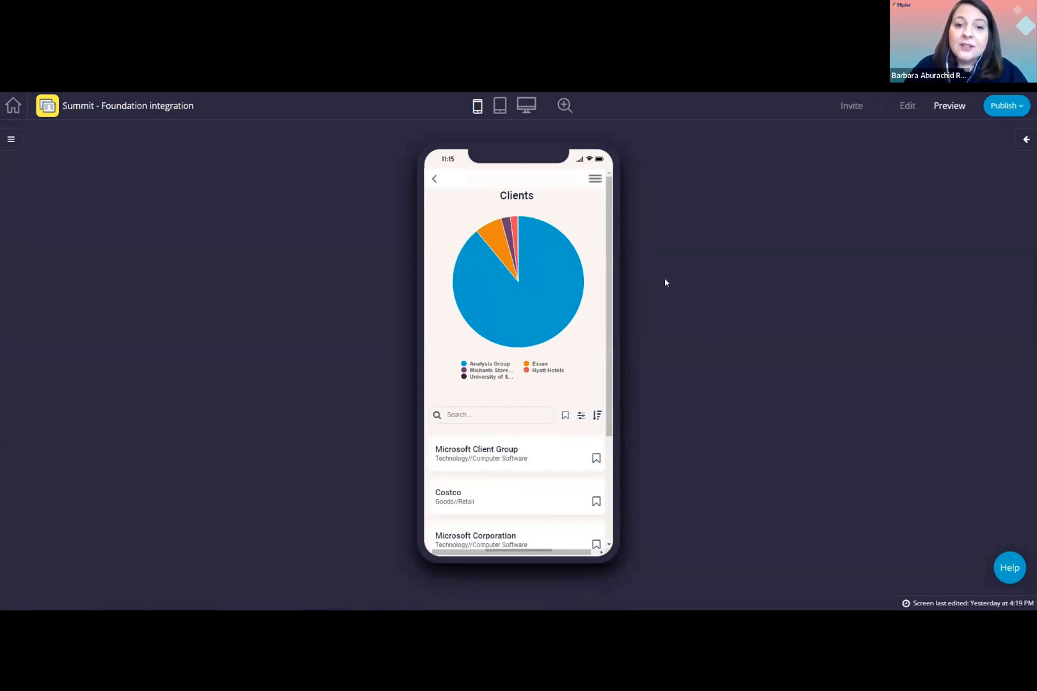
mouse_move(642, 381)
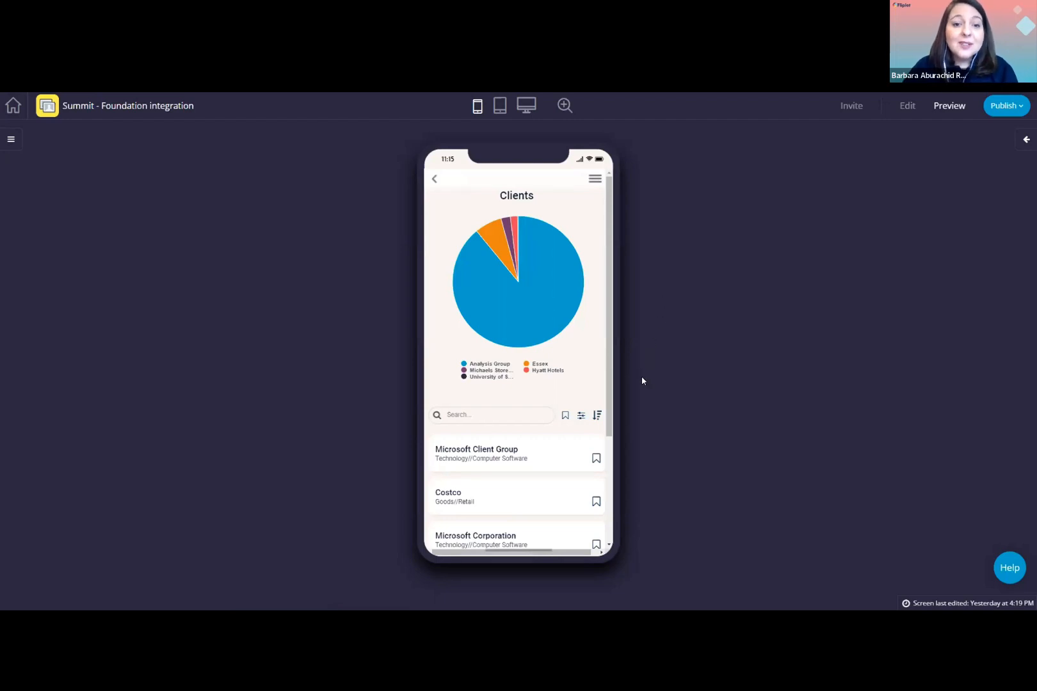
mouse_move(652, 404)
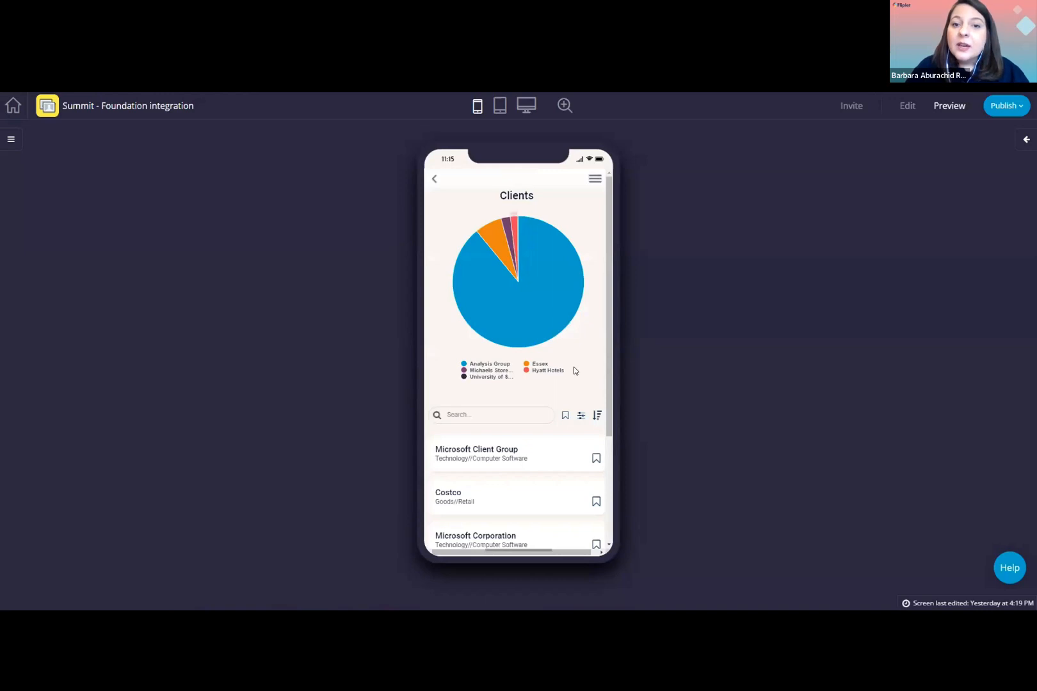
scroll(down, 3)
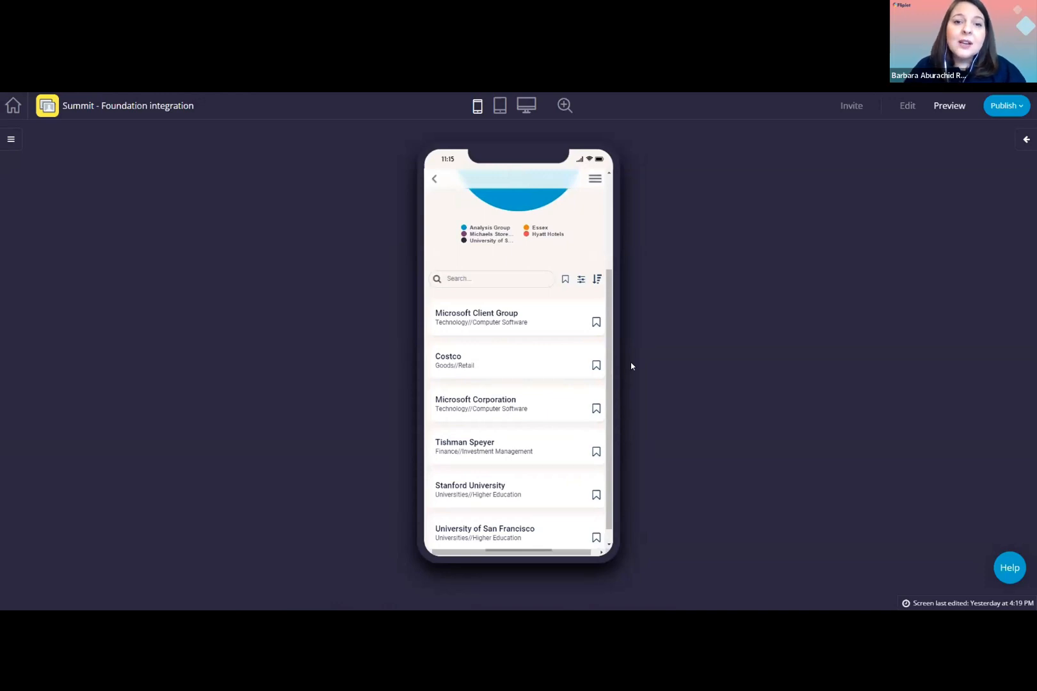
mouse_move(461, 357)
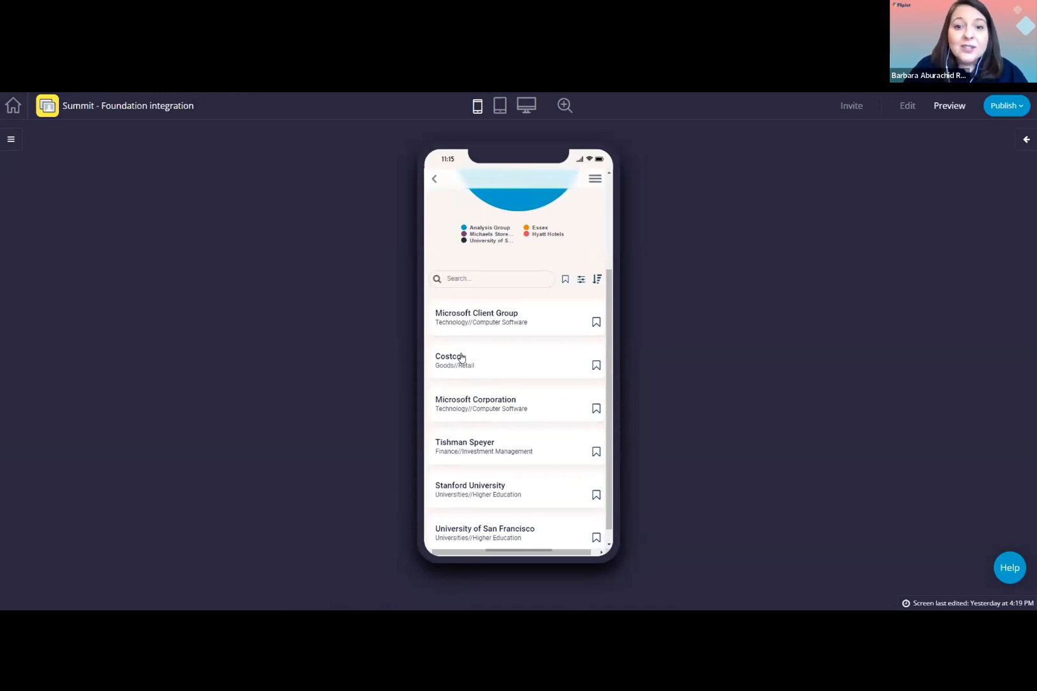
mouse_move(458, 350)
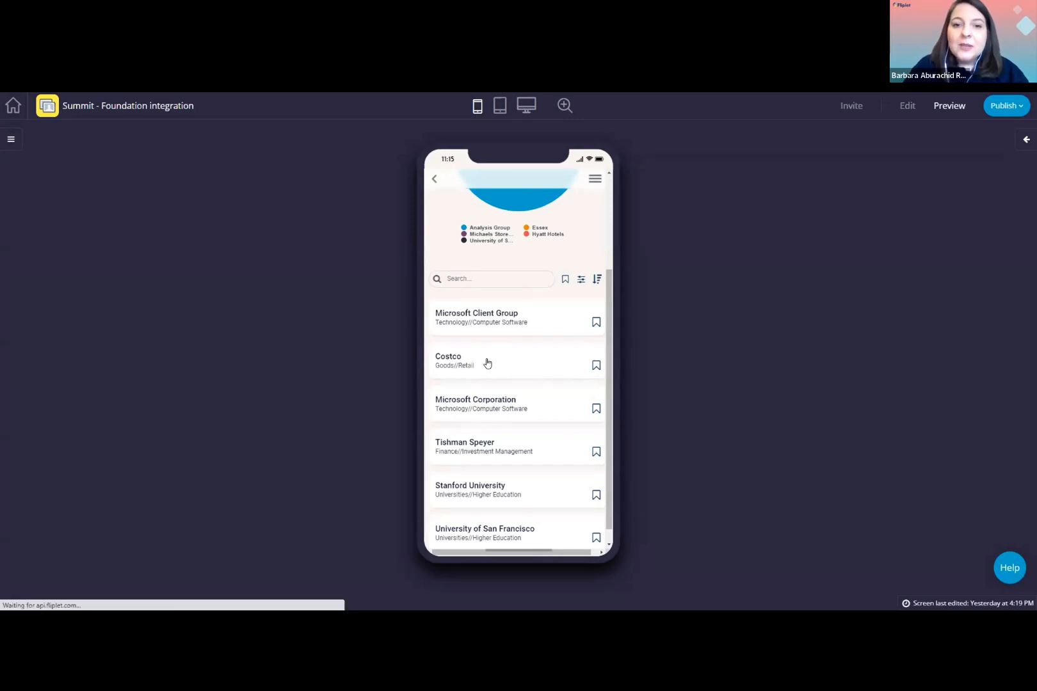
View Costco's billing total, matter hours, matters count and contact, then open the app menu
click(477, 360)
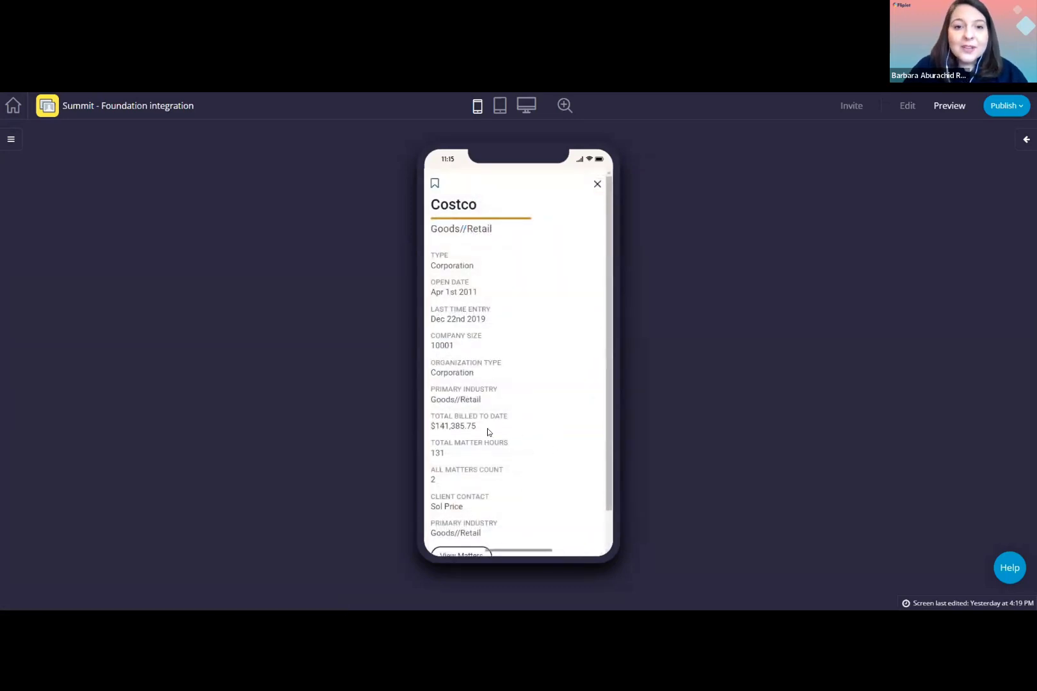
mouse_move(537, 297)
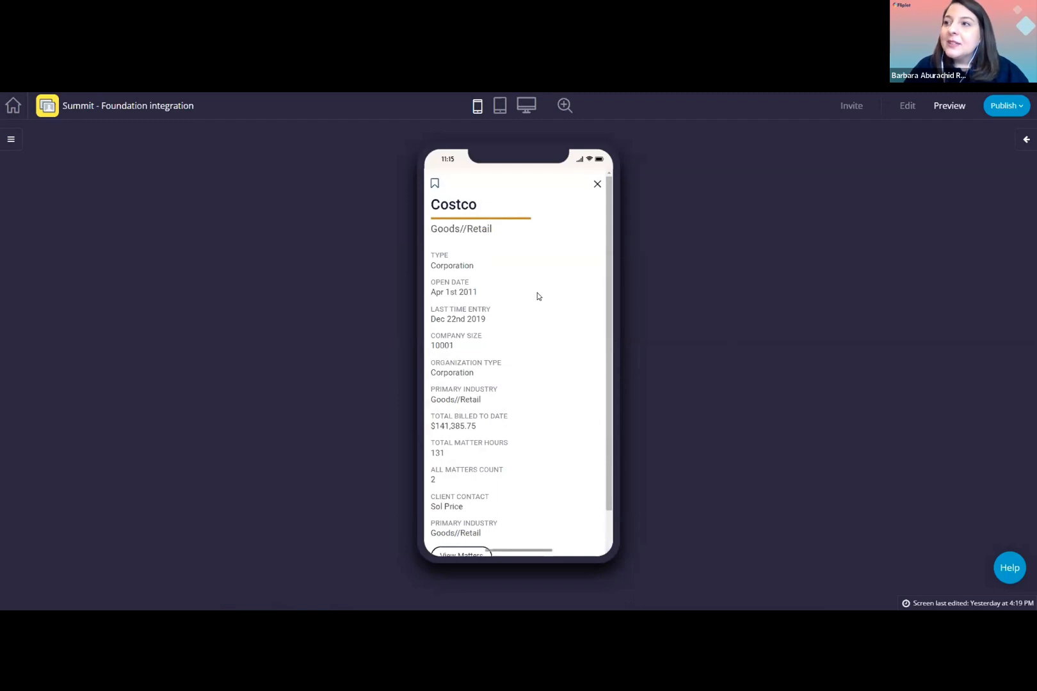
mouse_move(546, 363)
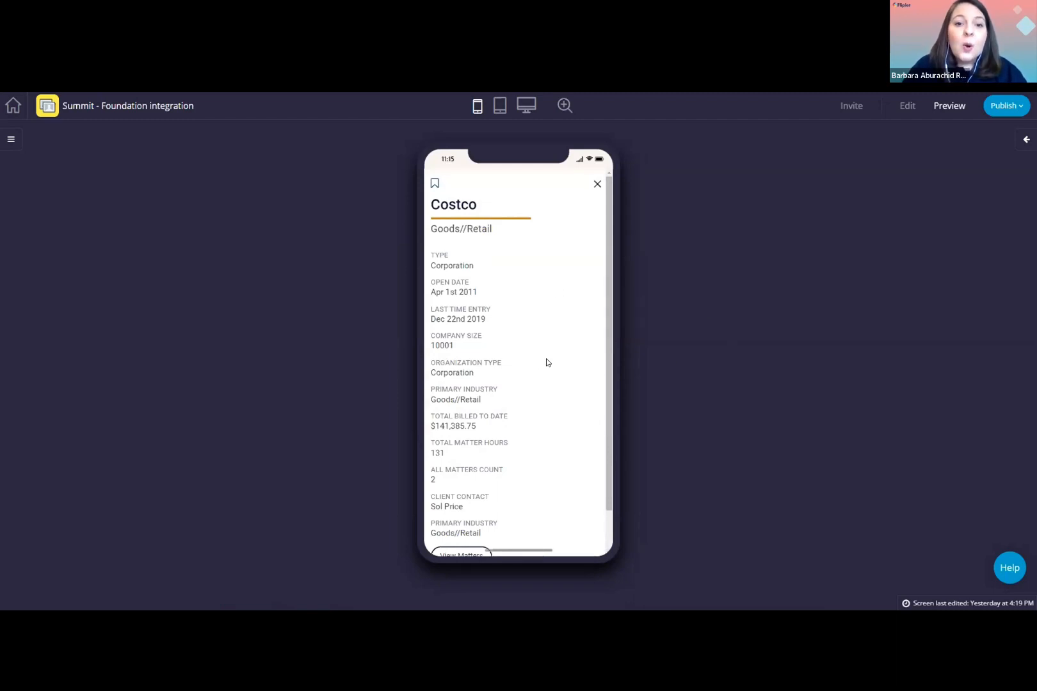
scroll(down, 3)
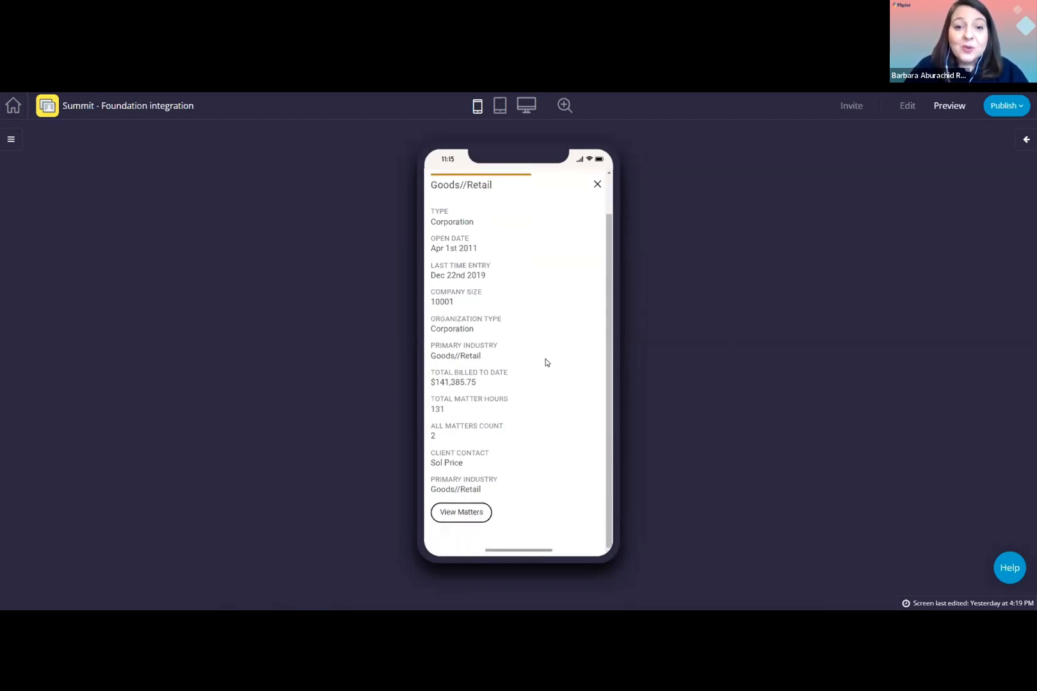
mouse_move(547, 386)
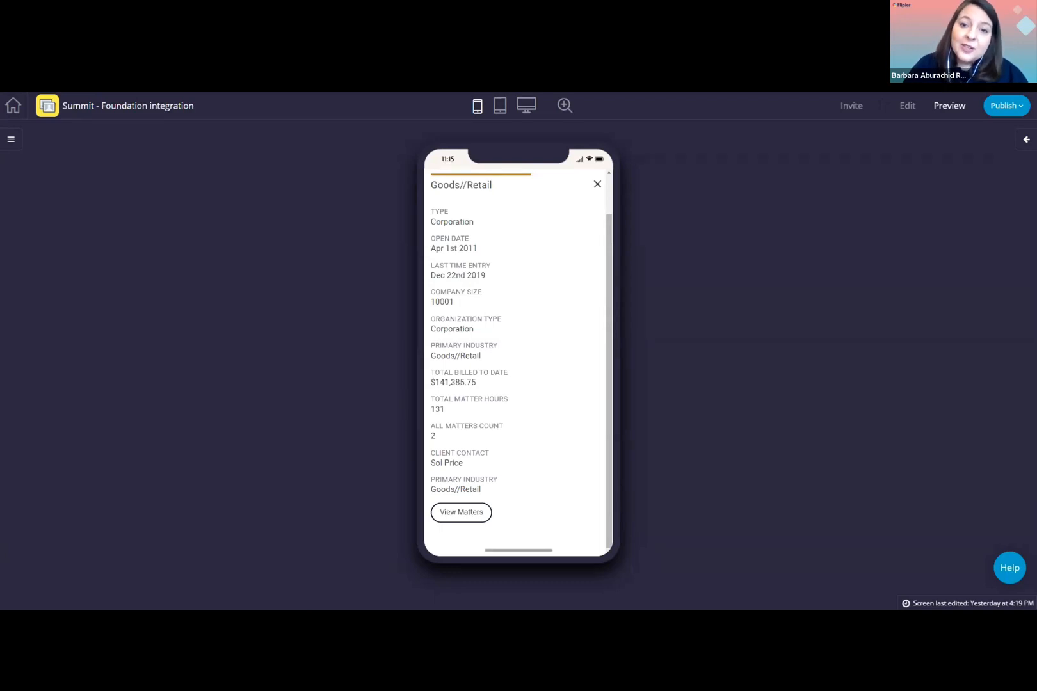
mouse_move(648, 399)
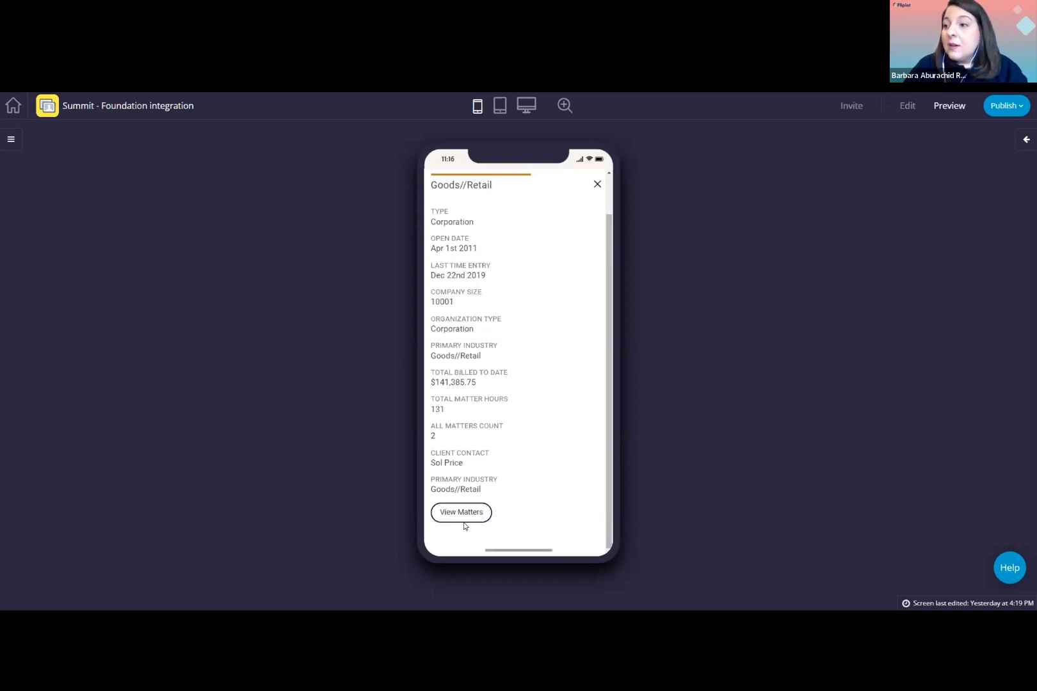
click(461, 516)
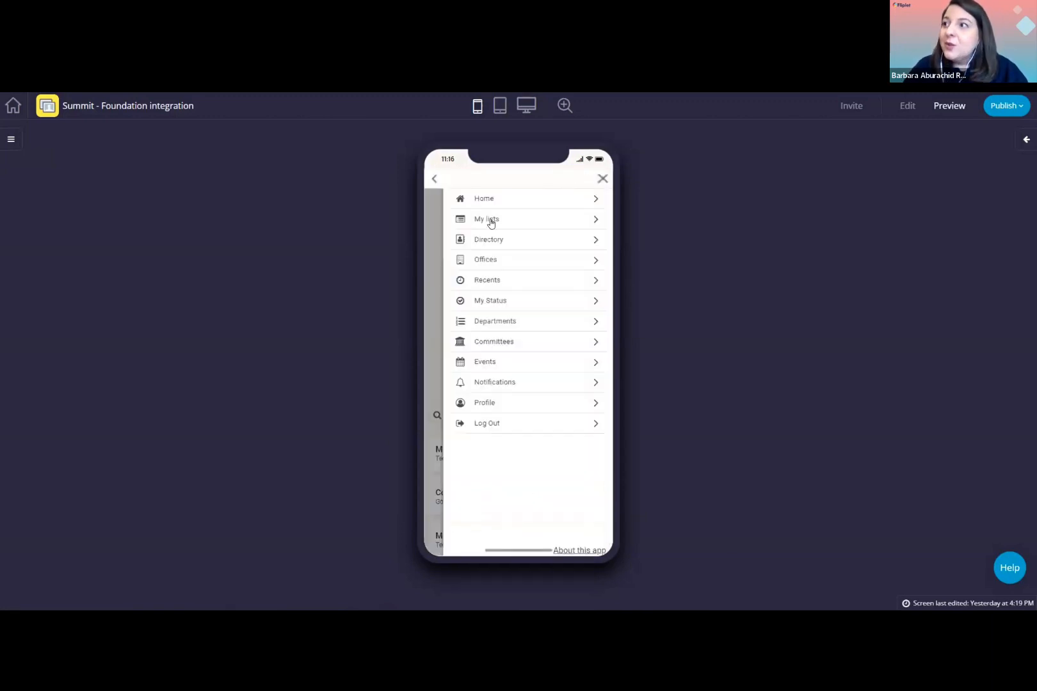
Return Home and open the Matters tile, starting with $150 IPO Series A
click(601, 179)
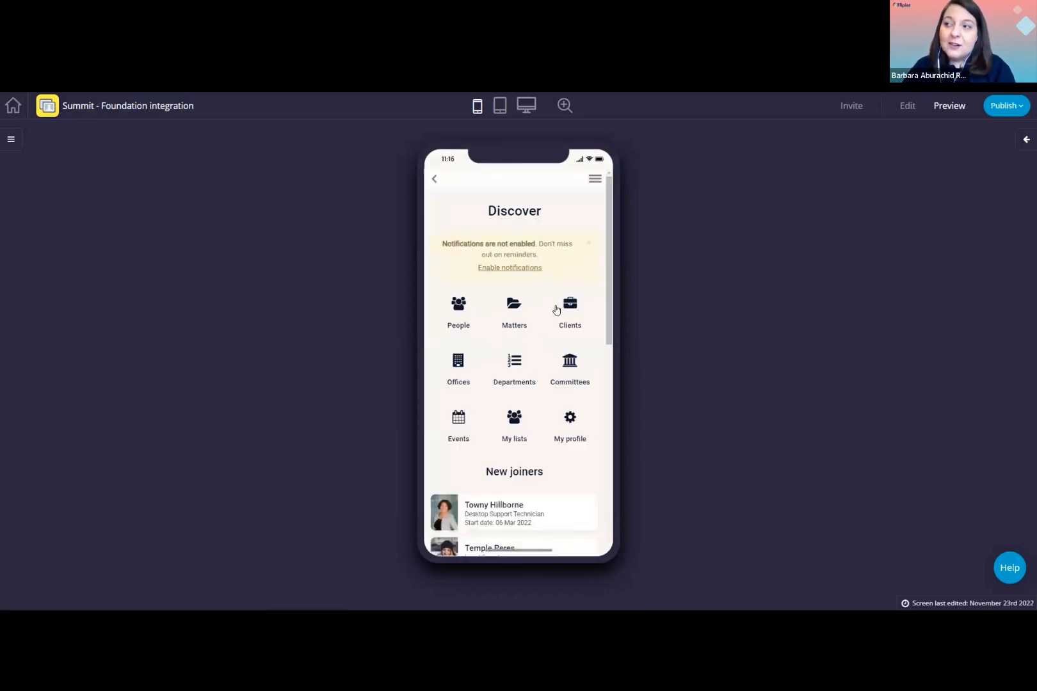
click(514, 311)
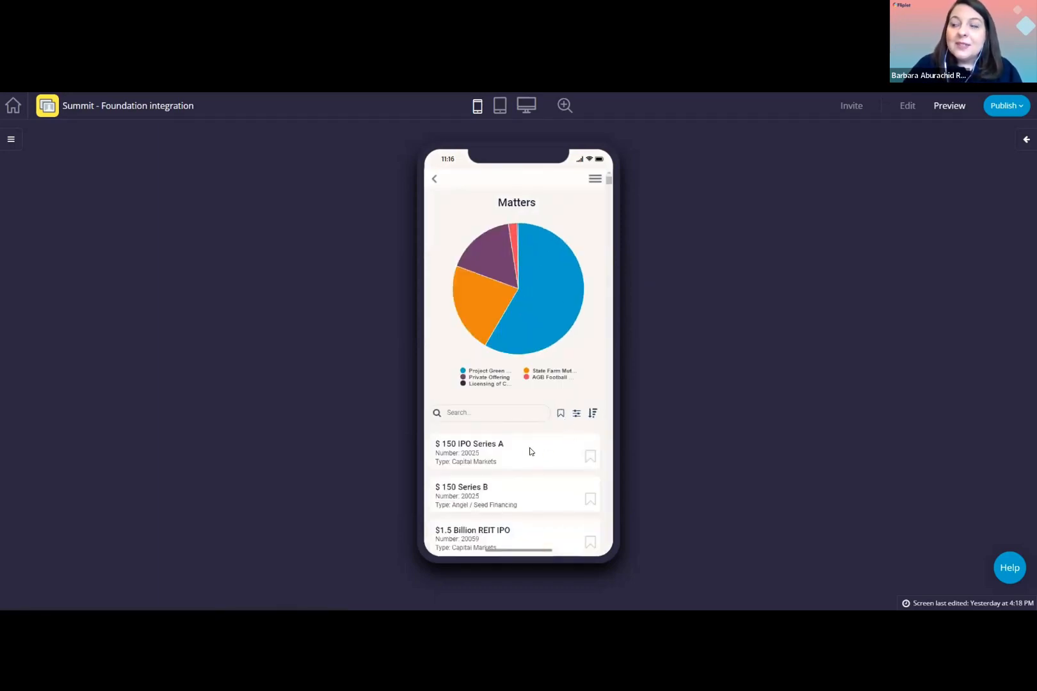
scroll(down, 3)
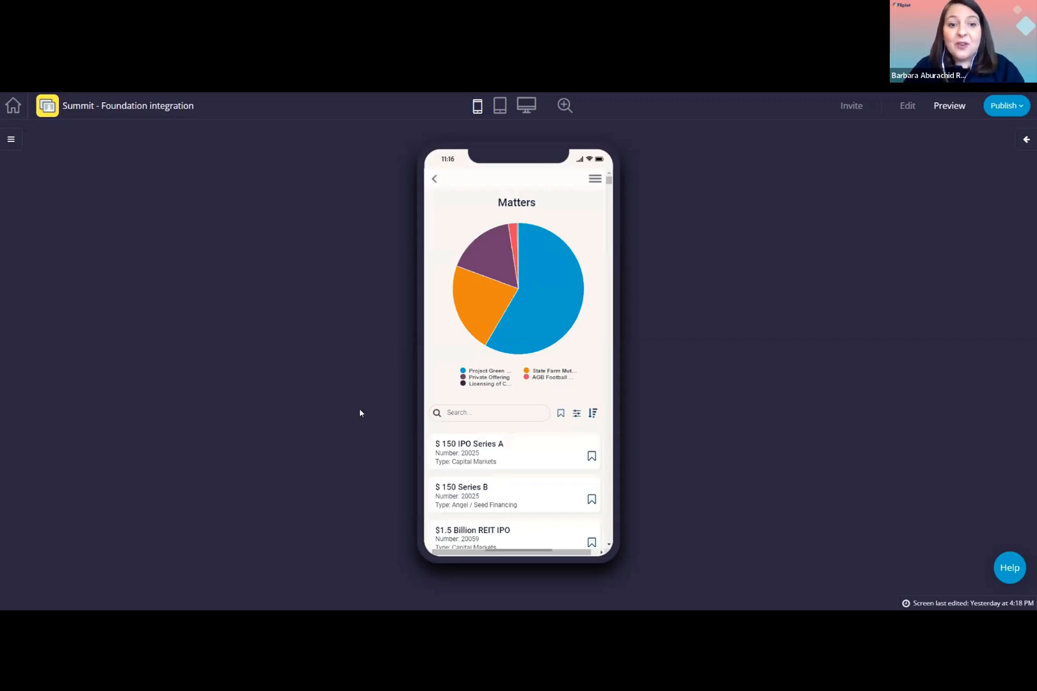
mouse_move(473, 395)
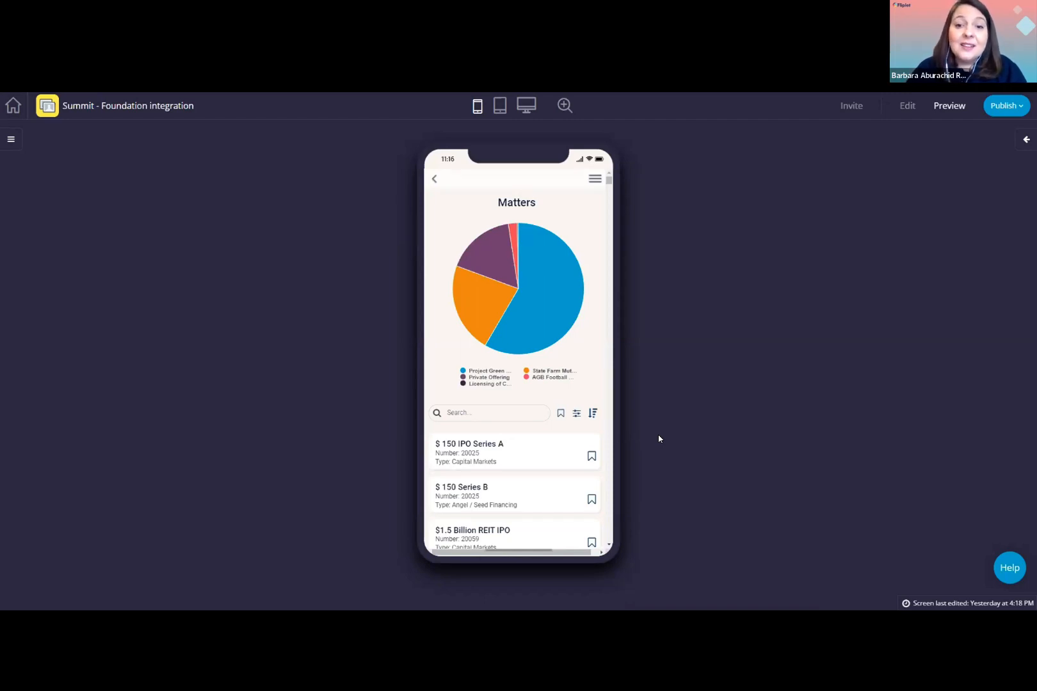
mouse_move(641, 467)
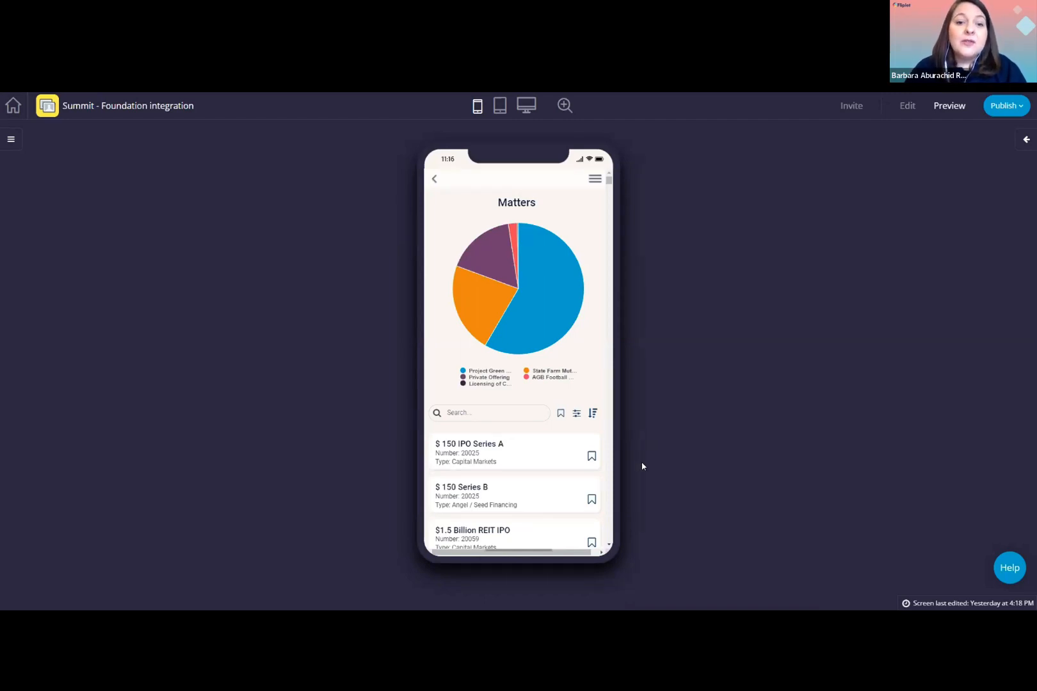
mouse_move(660, 369)
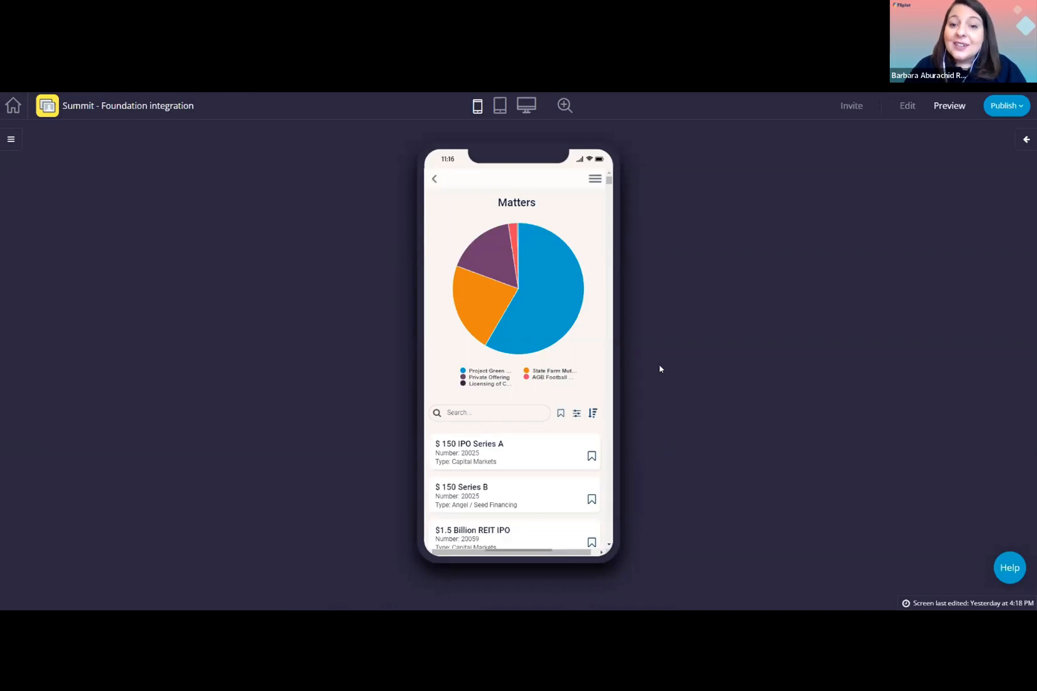
mouse_move(641, 460)
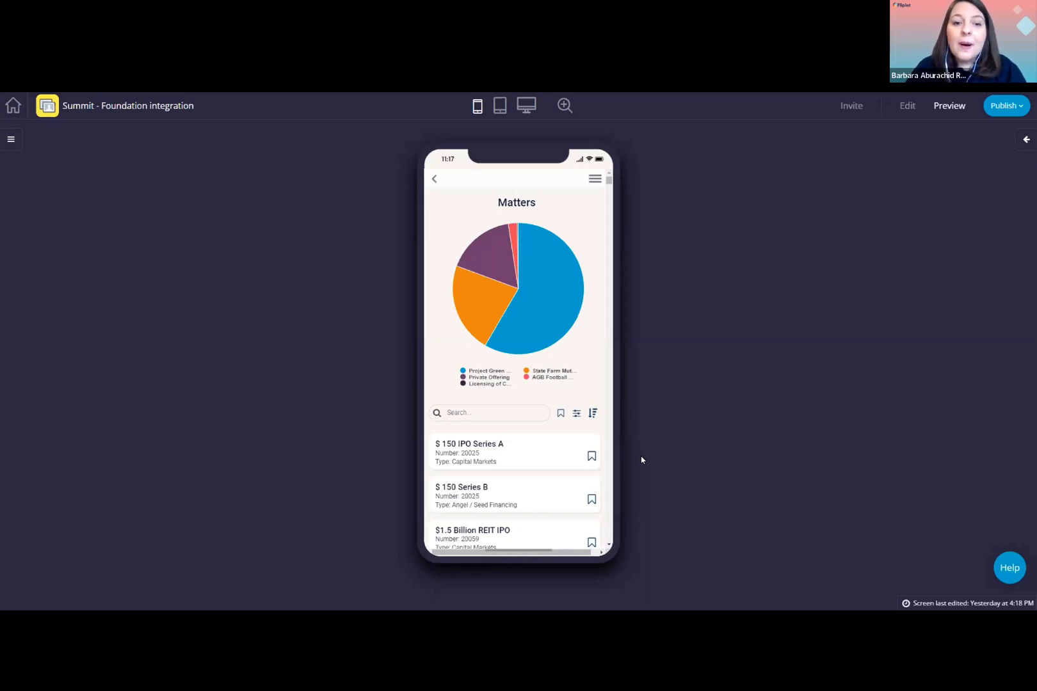
mouse_move(445, 552)
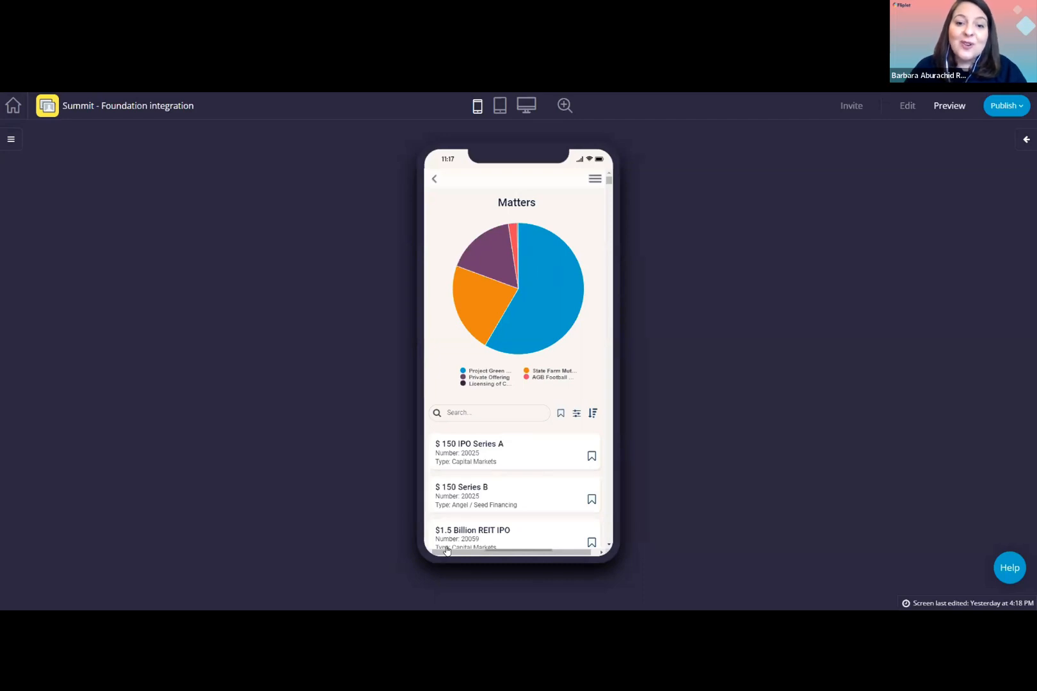